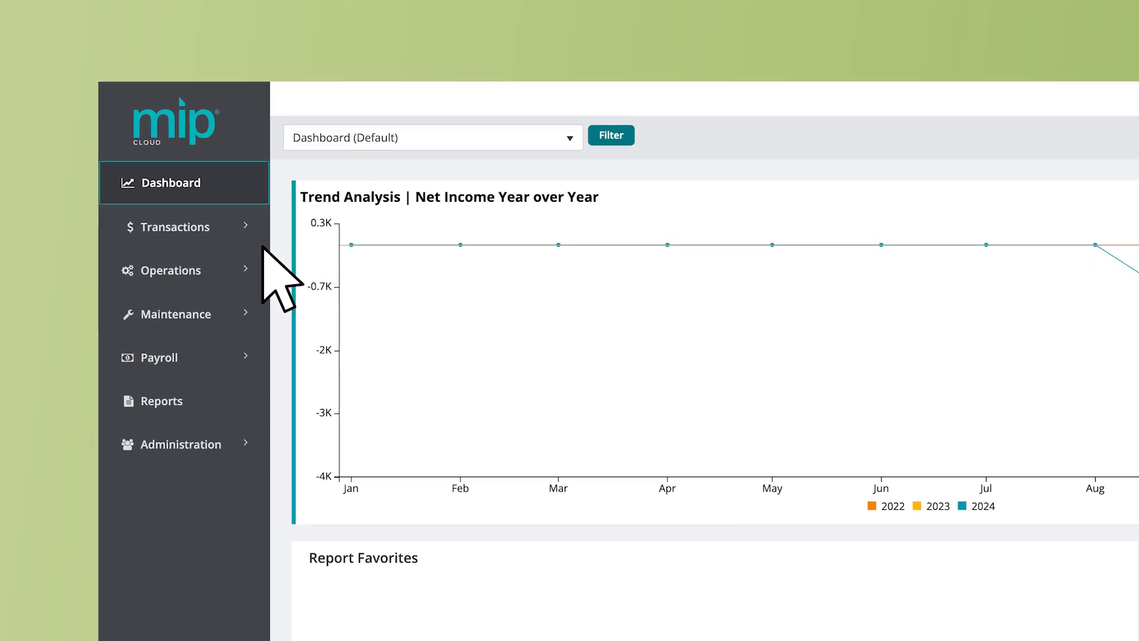
- Show the Transactions menu listing Accounts Payable and other transaction types
{"action": "left_click", "coordinate": [179, 226]}
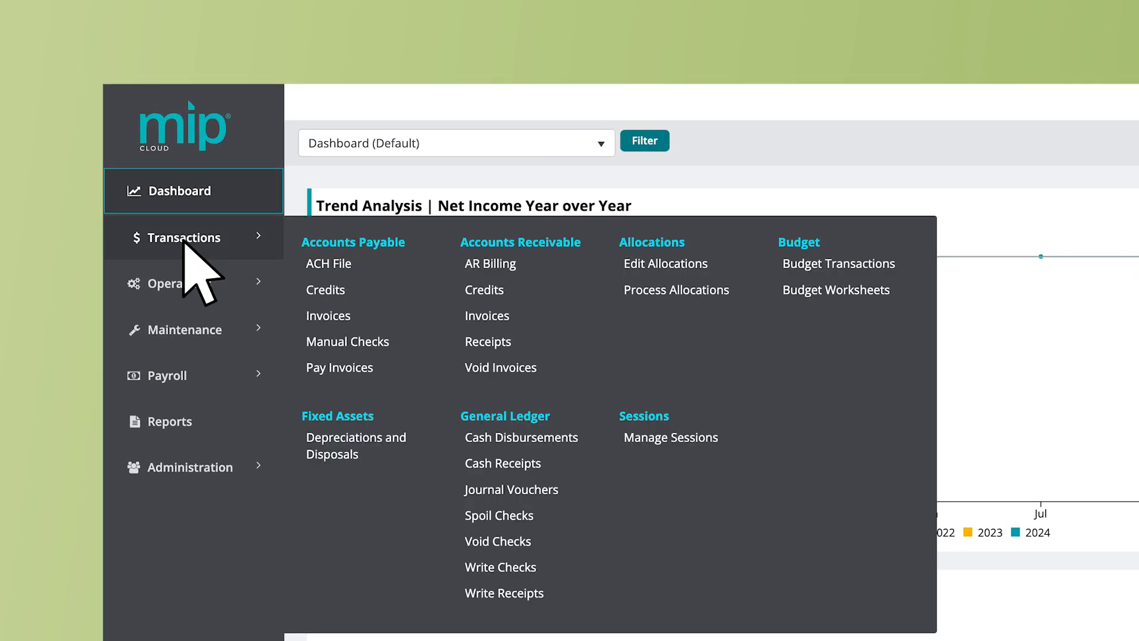
{"action": "mouse_move", "coordinate": [329, 315]}
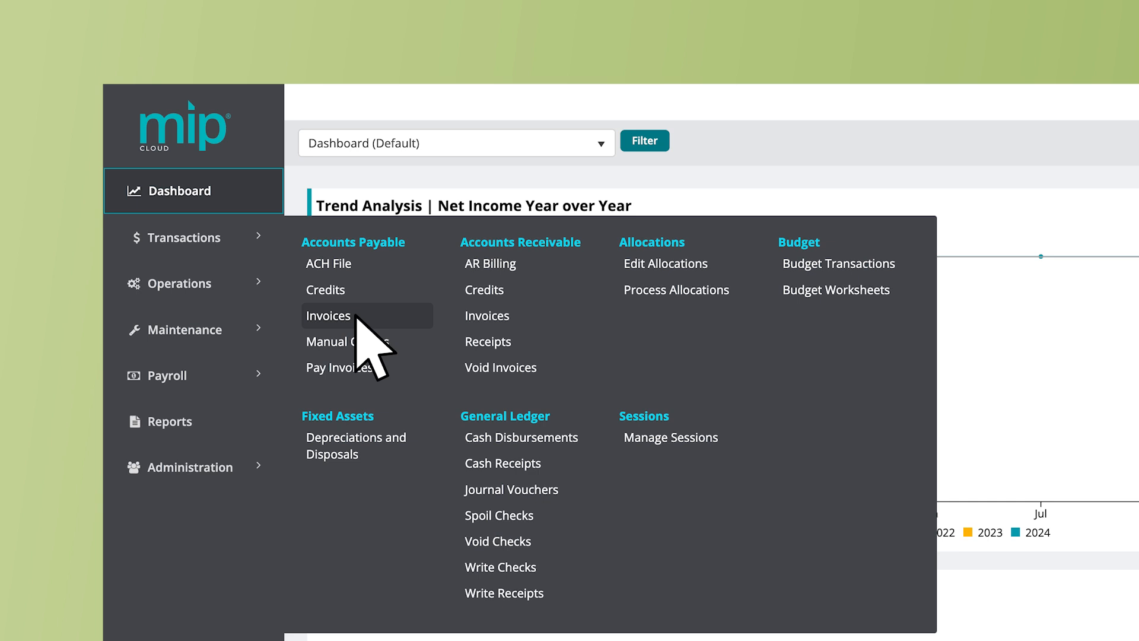
- Enter session ID AP240701 on the Accounts Payable Invoice page, Batch to Post, dated 07/01/2024
{"action": "left_click", "coordinate": [329, 316]}
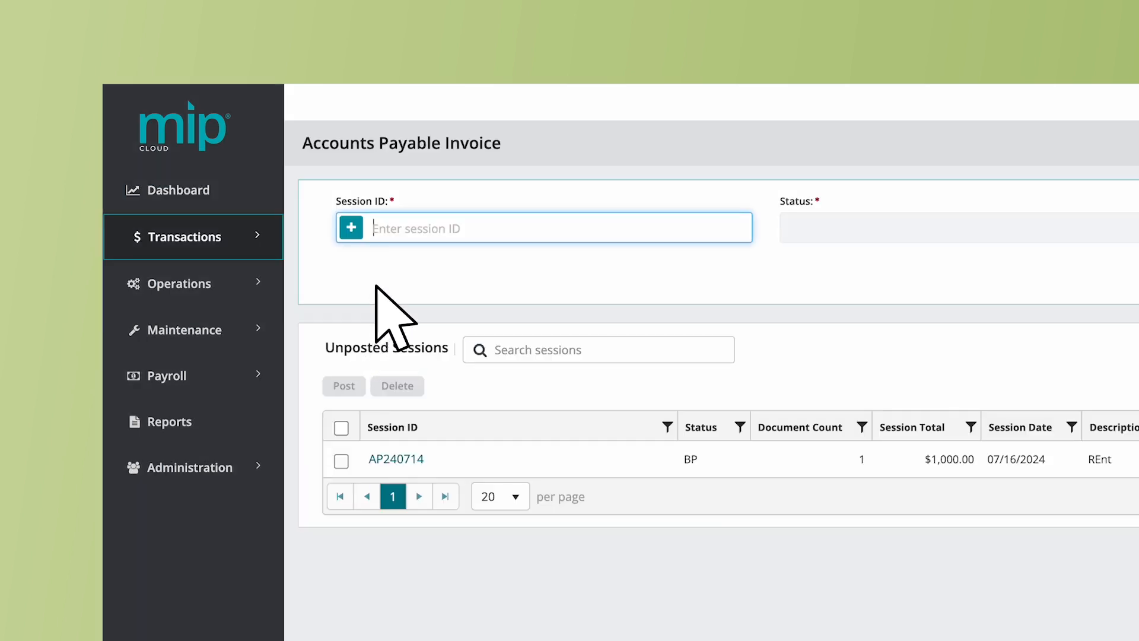
{"action": "mouse_move", "coordinate": [425, 273]}
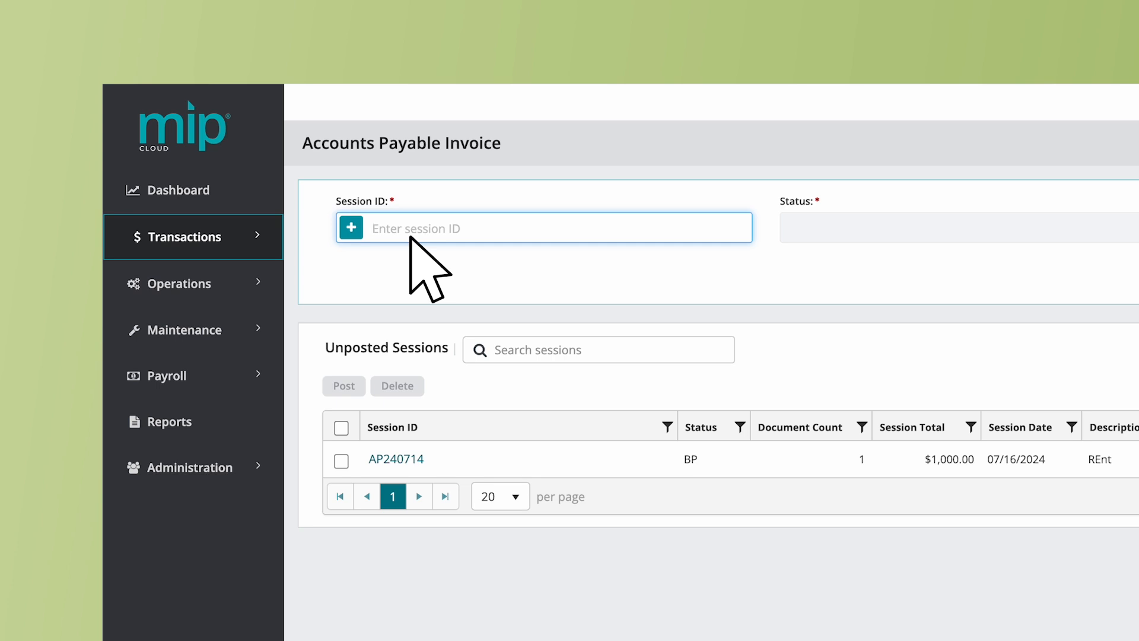
{"action": "type", "text": "A"}
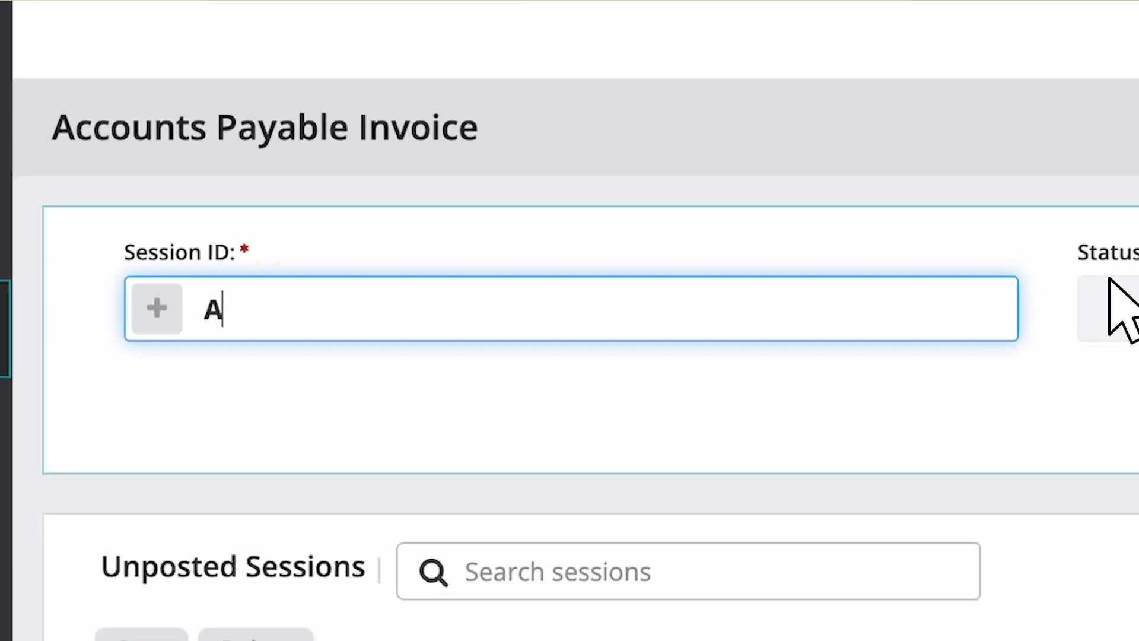
{"action": "type", "text": "P24"}
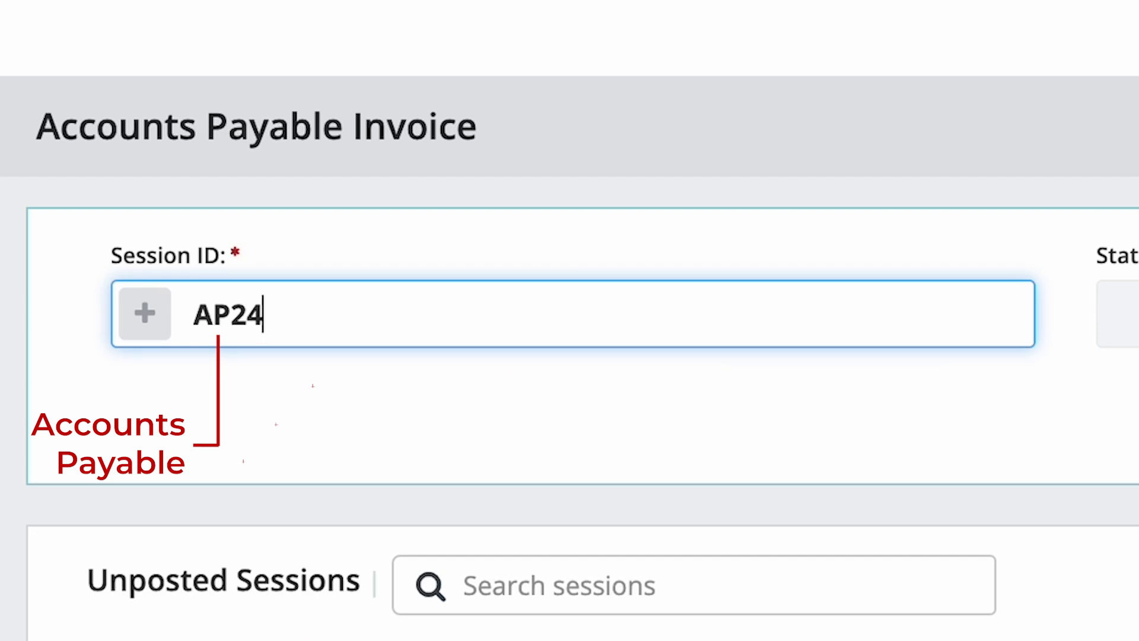
{"action": "type", "text": "070"}
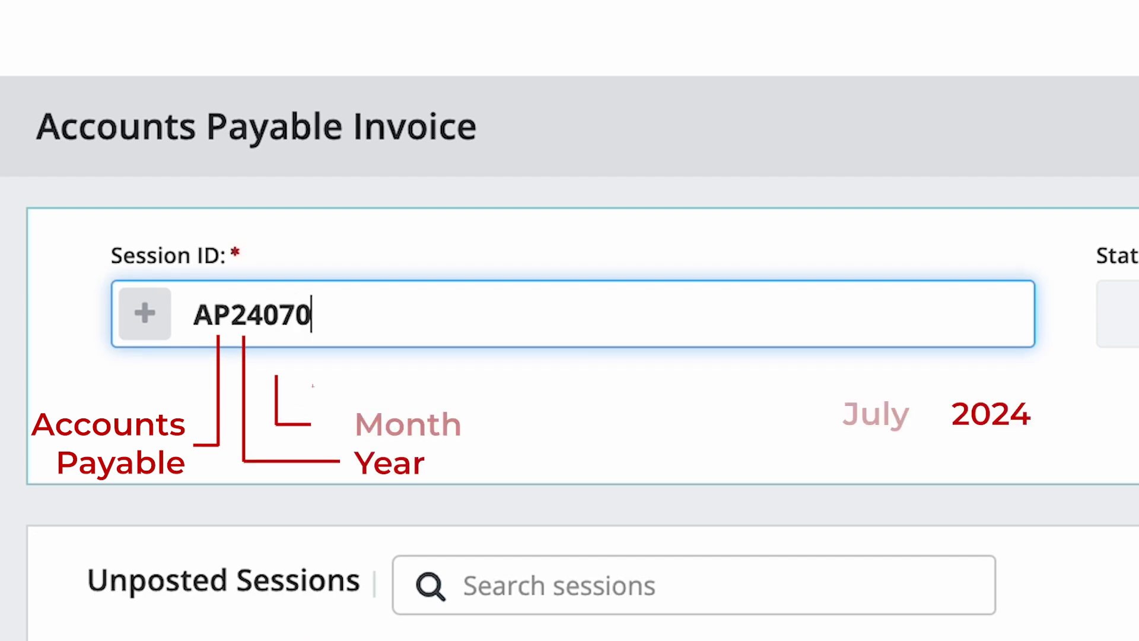
{"action": "type", "text": "1"}
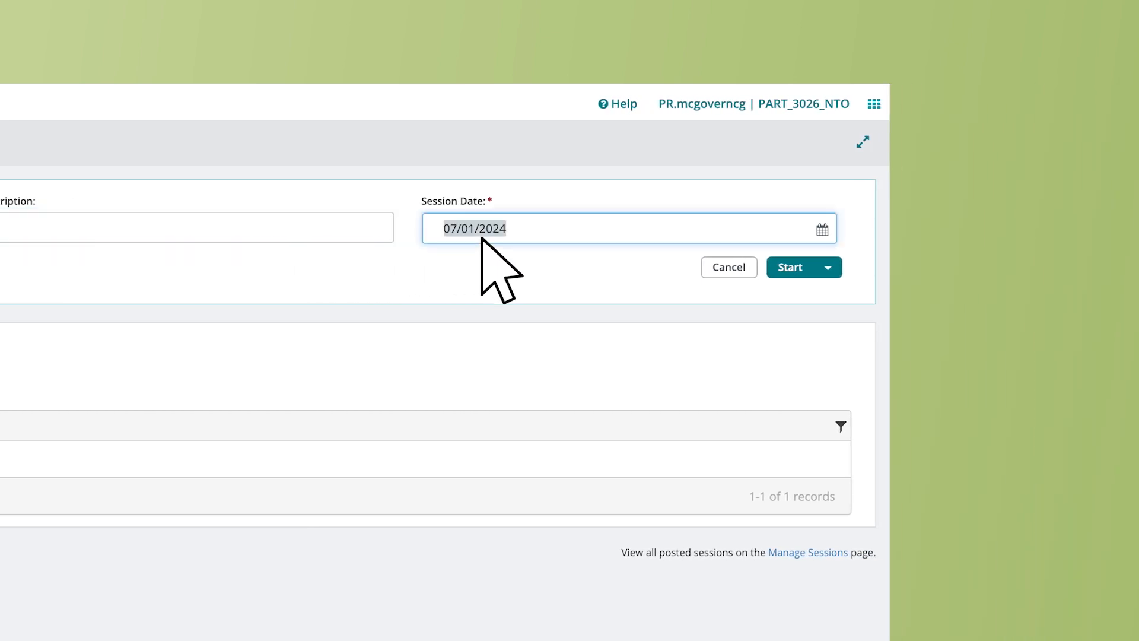
{"action": "mouse_move", "coordinate": [551, 276]}
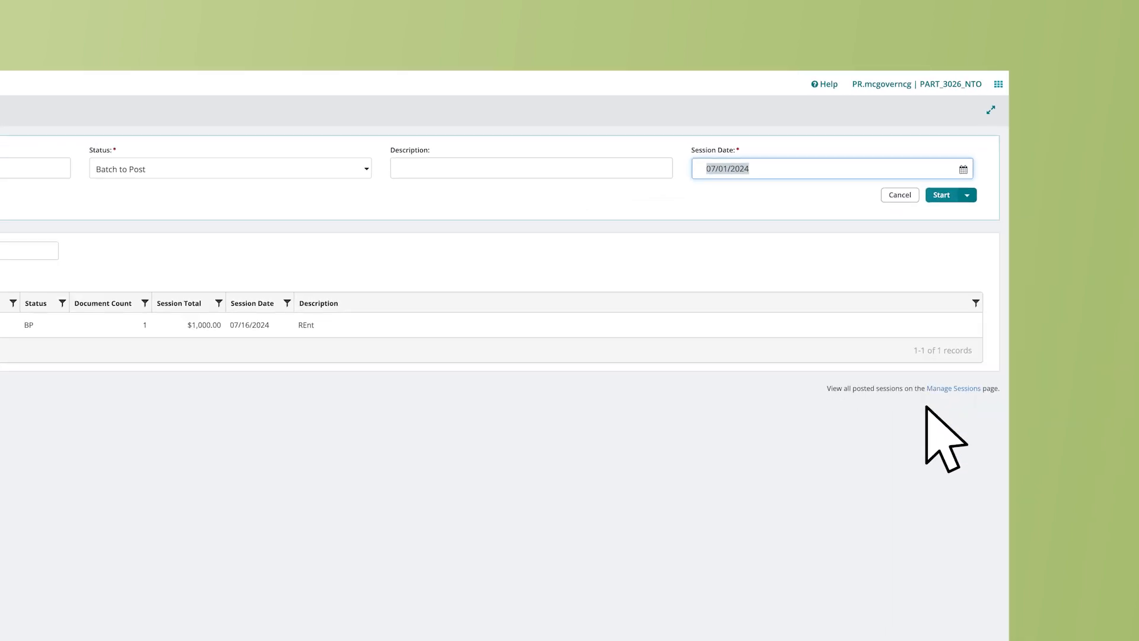
- Start session AP240701 and enter invoice number 240701MCG dated 07/01/2024
{"action": "left_click", "coordinate": [941, 194]}
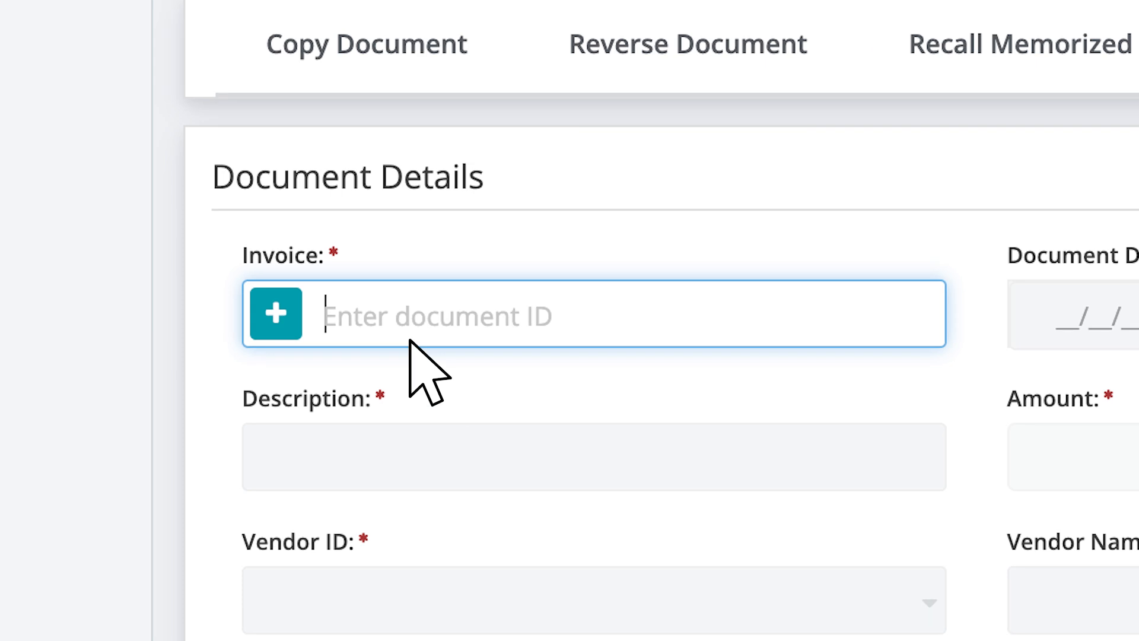
{"action": "type", "text": "2407"}
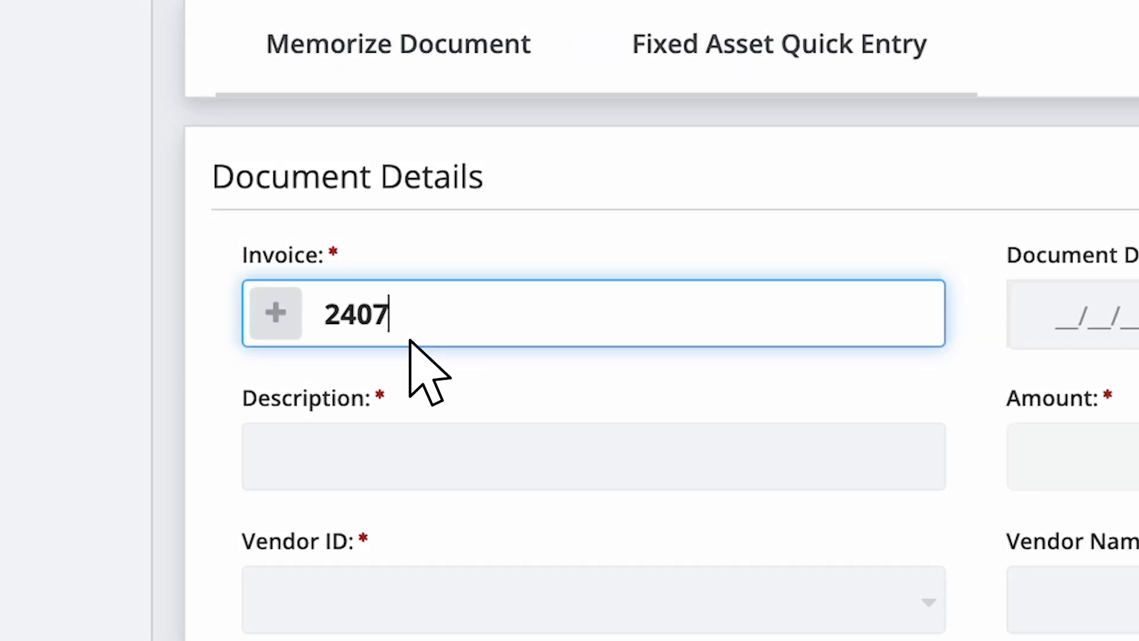
{"action": "type", "text": "01"}
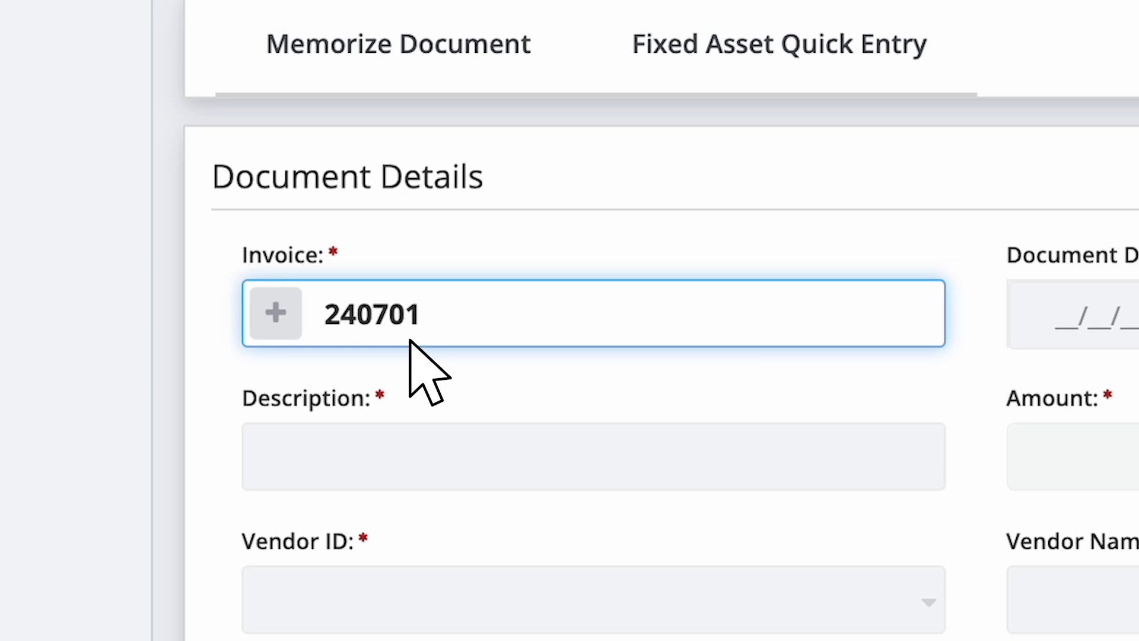
{"action": "type", "text": "MCG"}
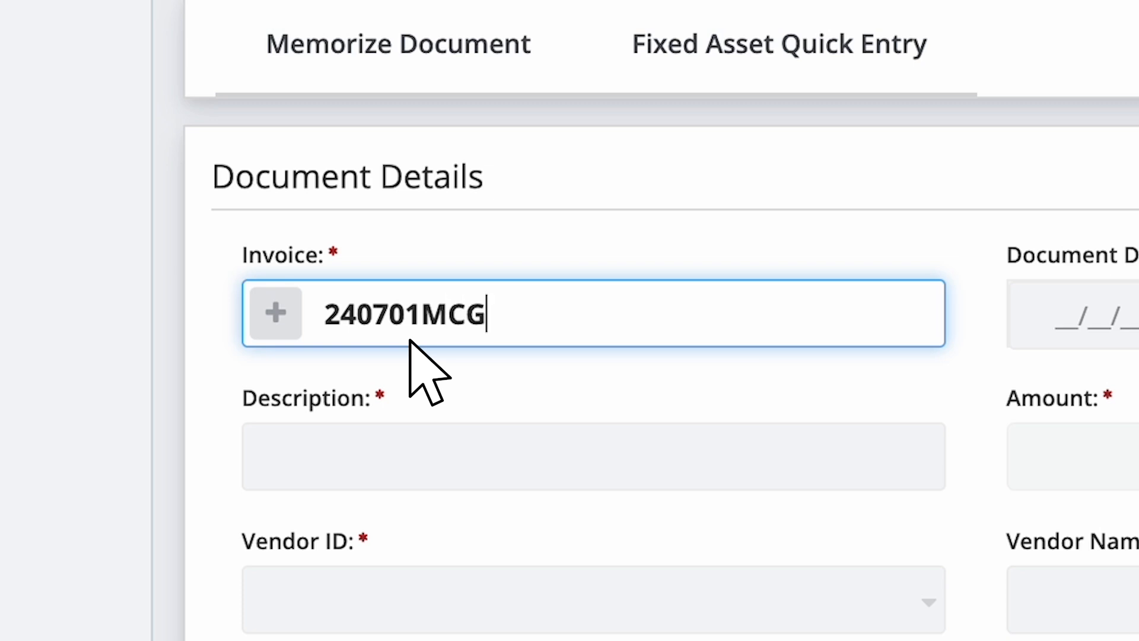
{"action": "key", "text": "BackSpace"}
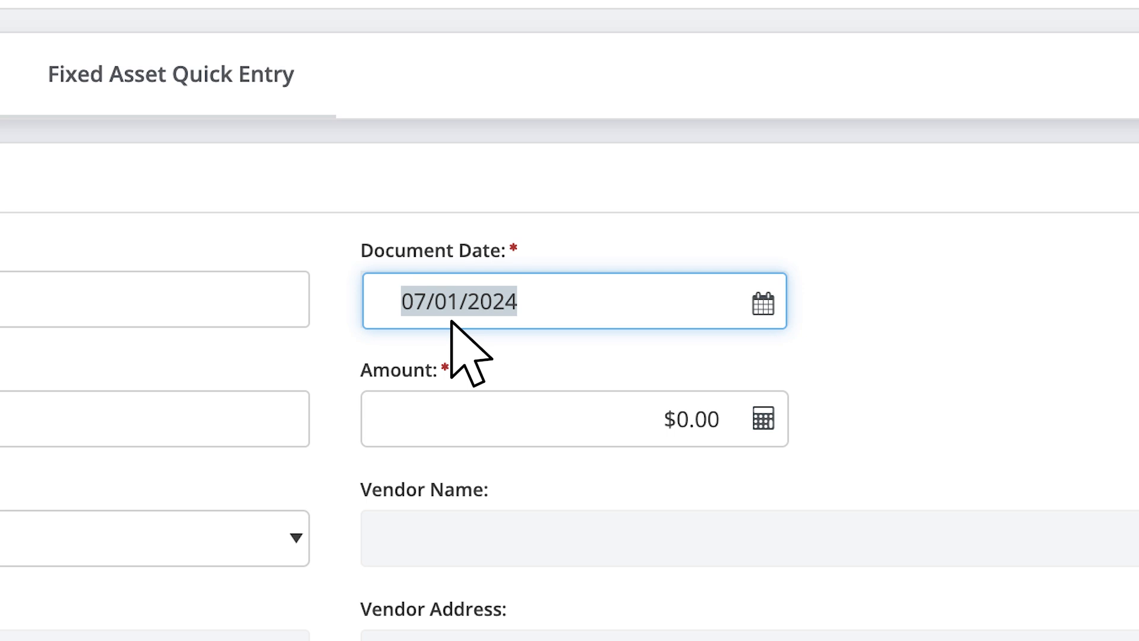
- Enter the invoice description 'Implementation of MIP Module'
{"action": "scroll", "scroll_direction": "up", "scroll_amount": 3}
{"action": "type", "text": "Im"}
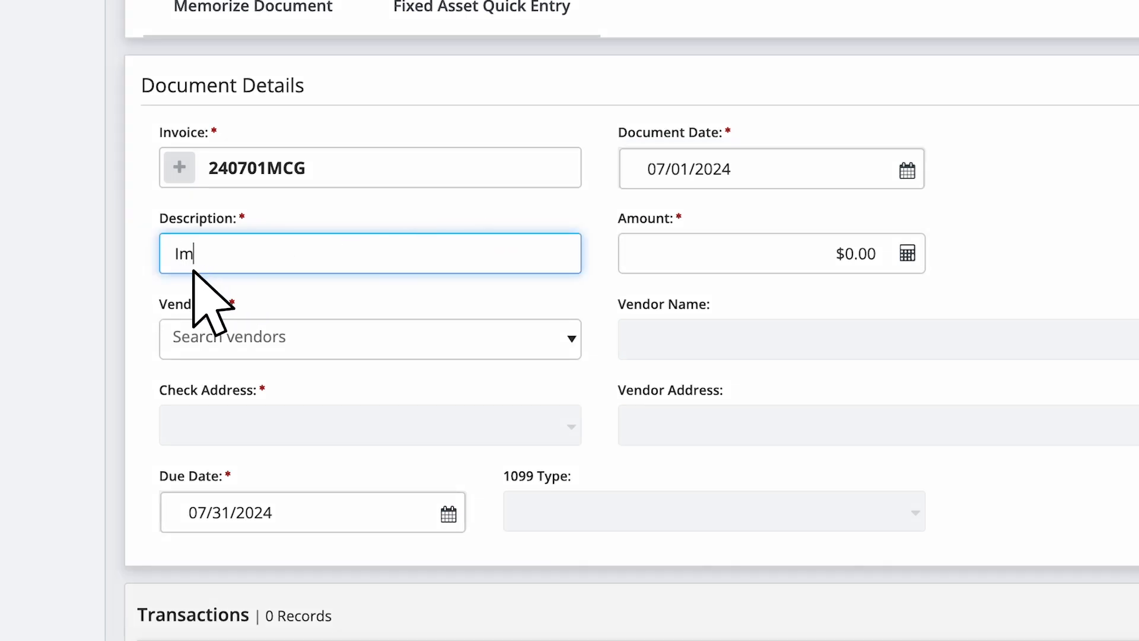
{"action": "type", "text": "plementat"}
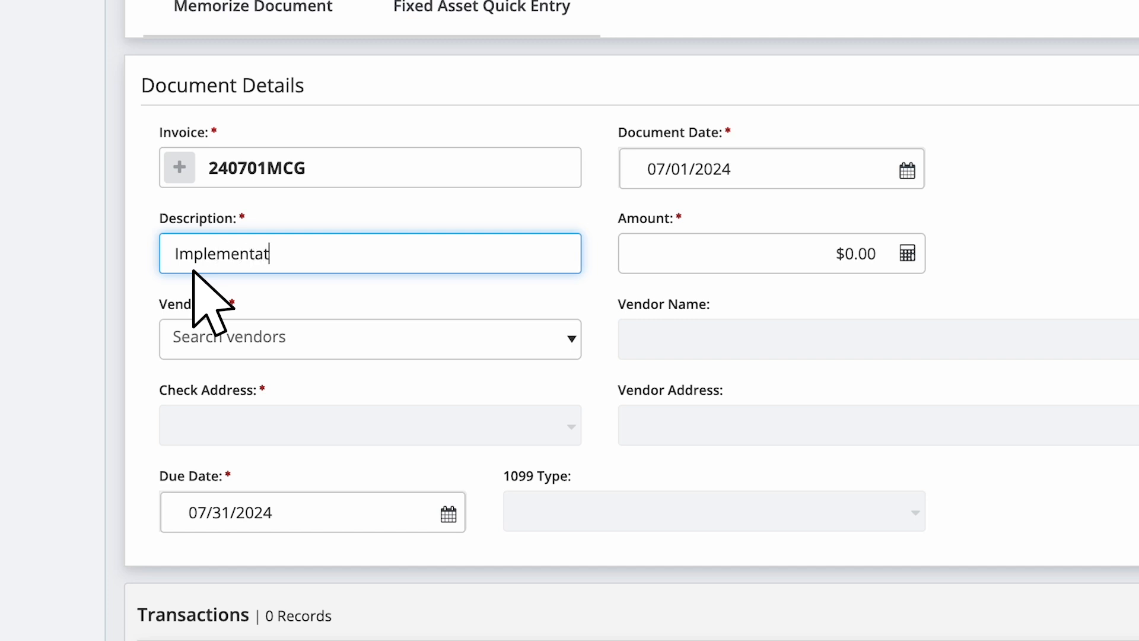
{"action": "type", "text": "ion of MIP Mod"}
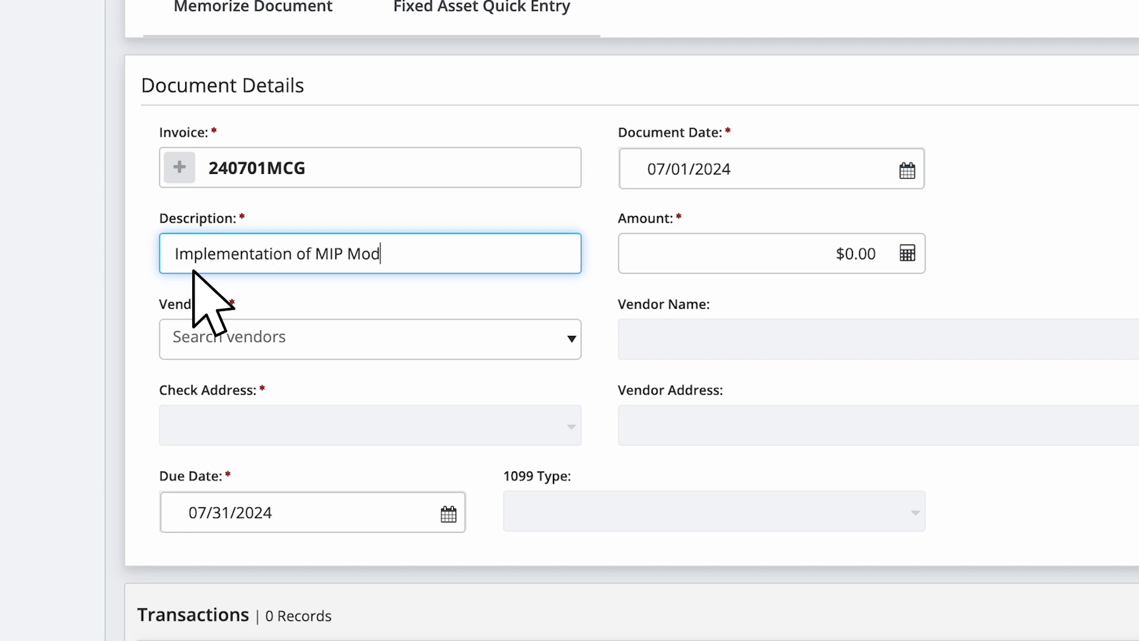
{"action": "type", "text": "ule"}
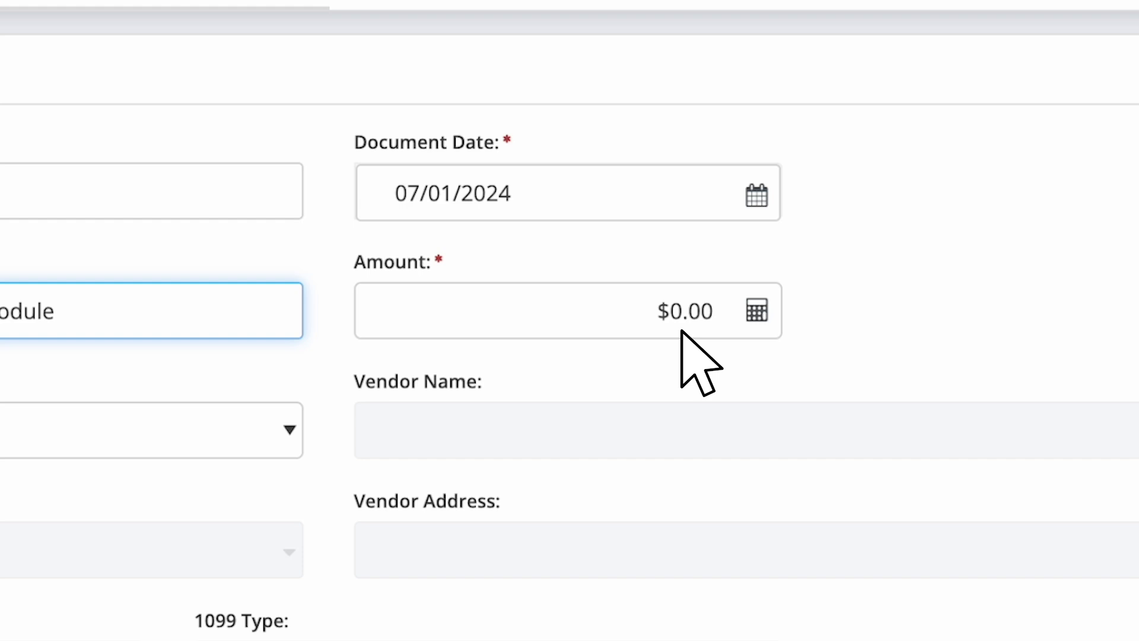
- Enter the $1,112.00 invoice amount and search vendors starting with M
{"action": "left_click", "coordinate": [544, 310]}
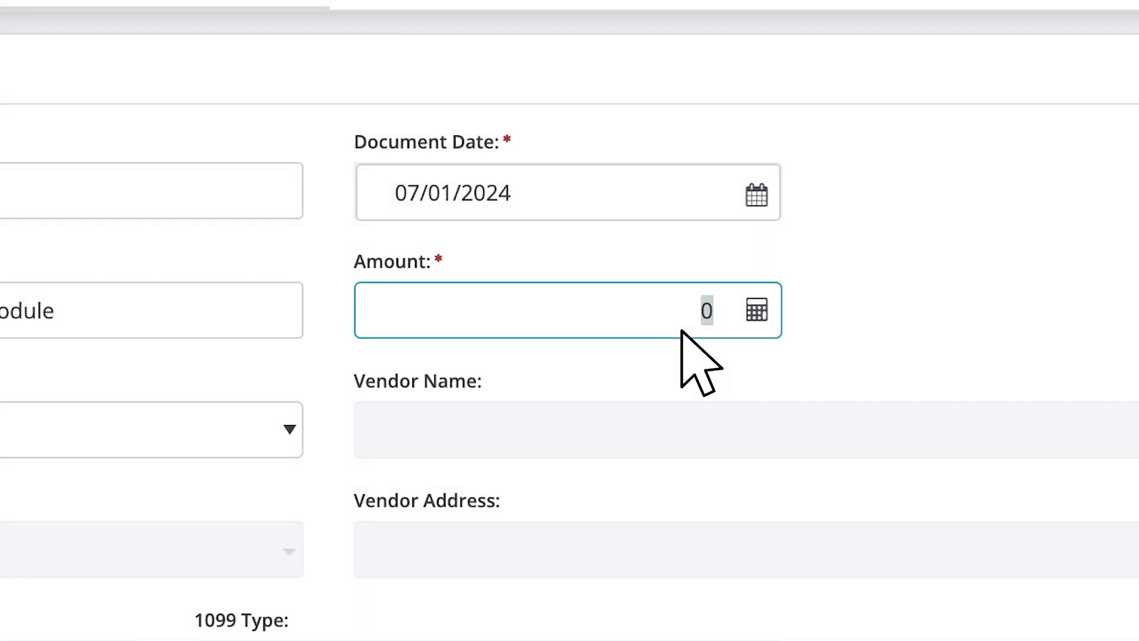
{"action": "type", "text": "11"}
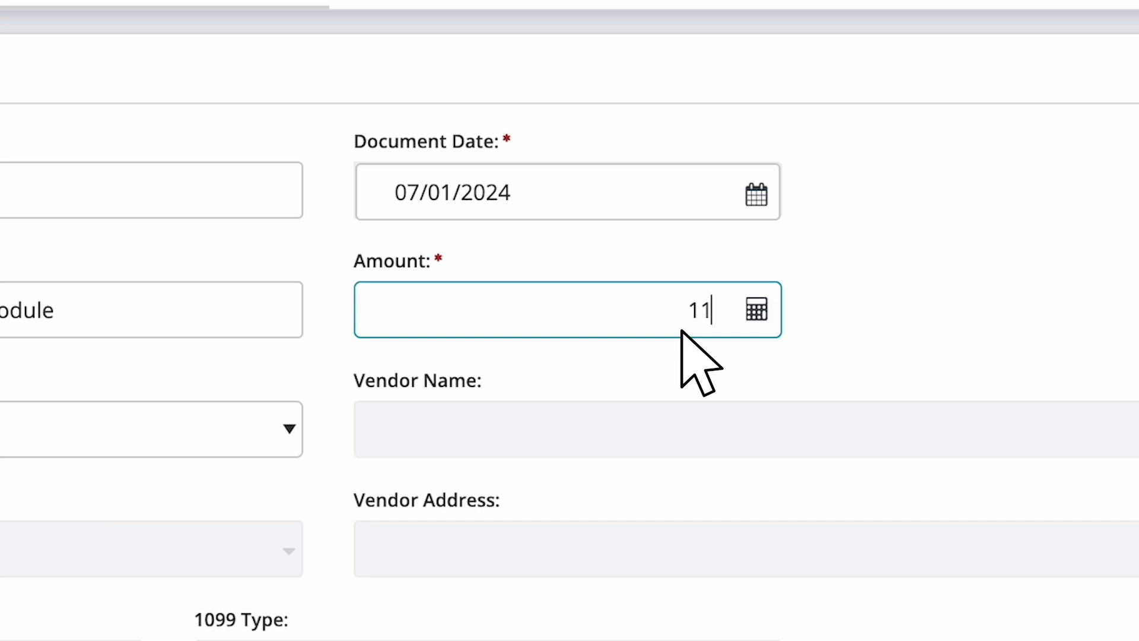
{"action": "type", "text": "12.00"}
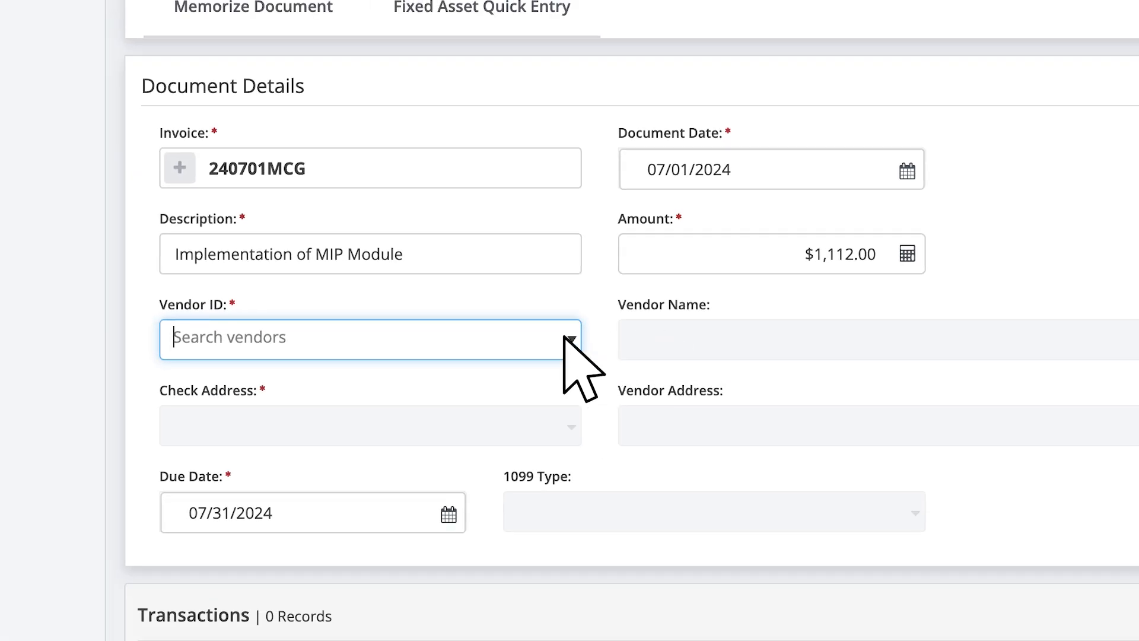
{"action": "type", "text": "M"}
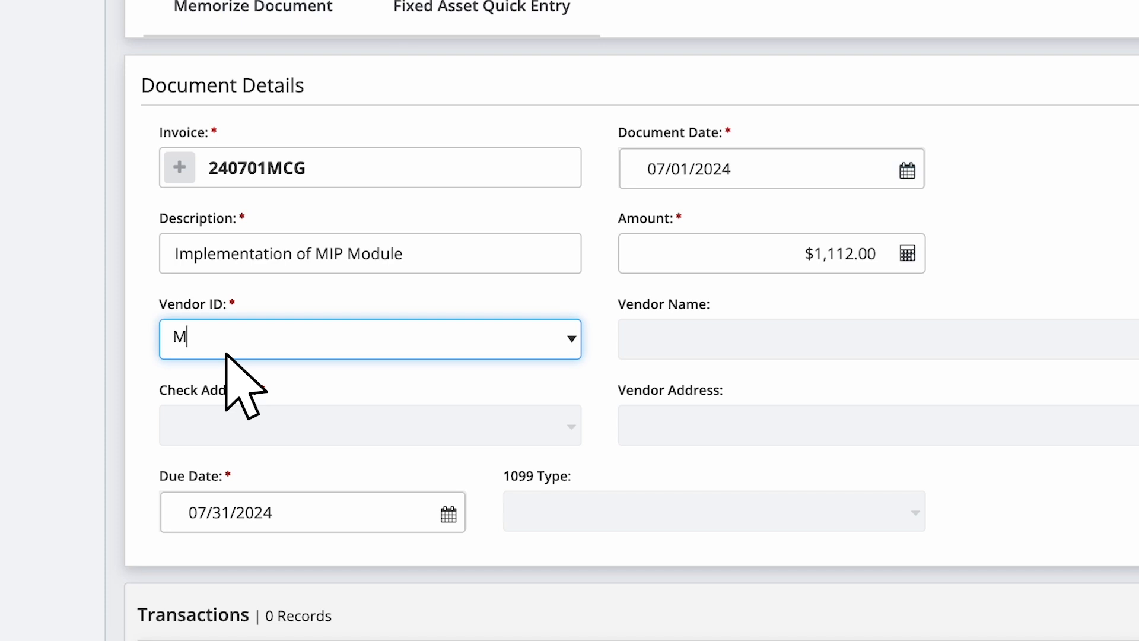
{"action": "type", "text": "M"}
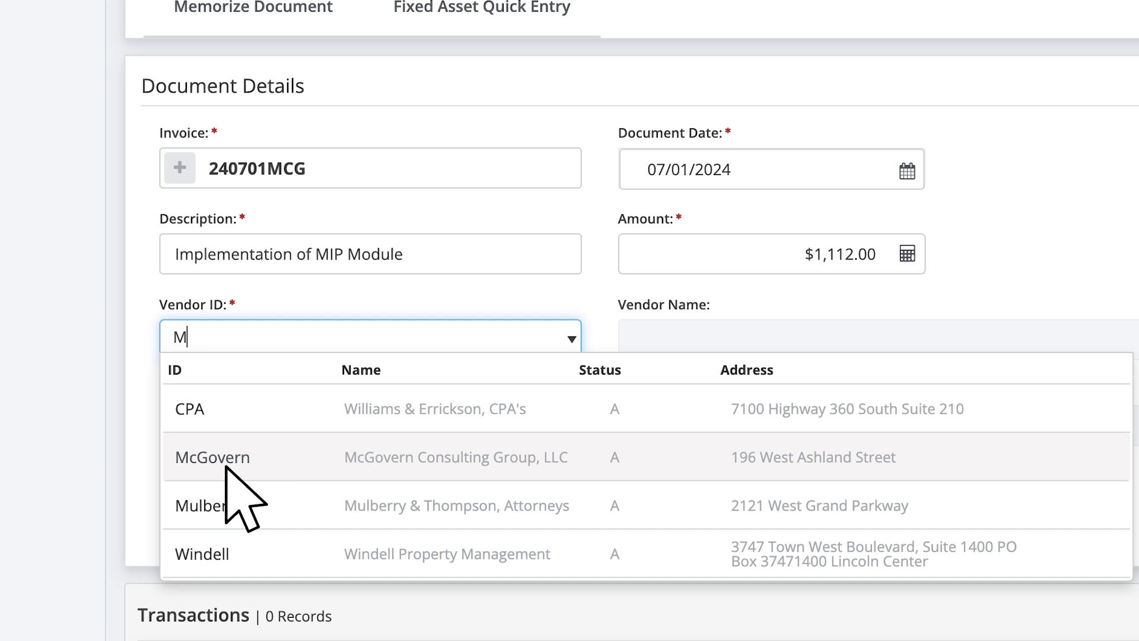
- Select McGovern Consulting Group as vendor with Main check address, due 07/31/2024, 1099 type NEC
{"action": "left_click", "coordinate": [213, 456]}
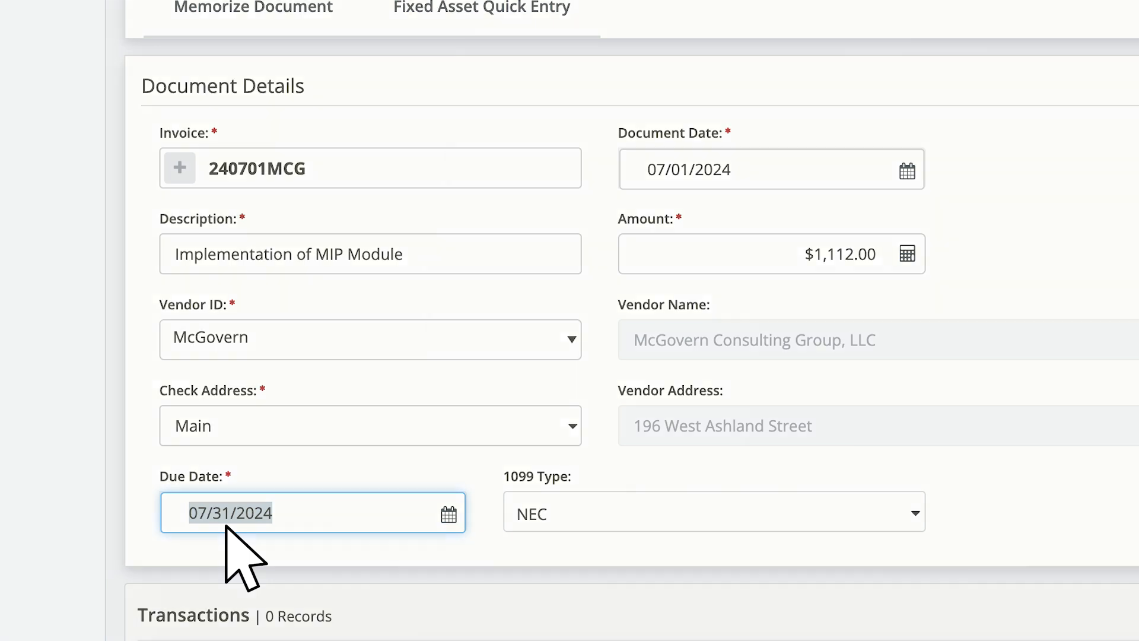
{"action": "left_click", "coordinate": [713, 510]}
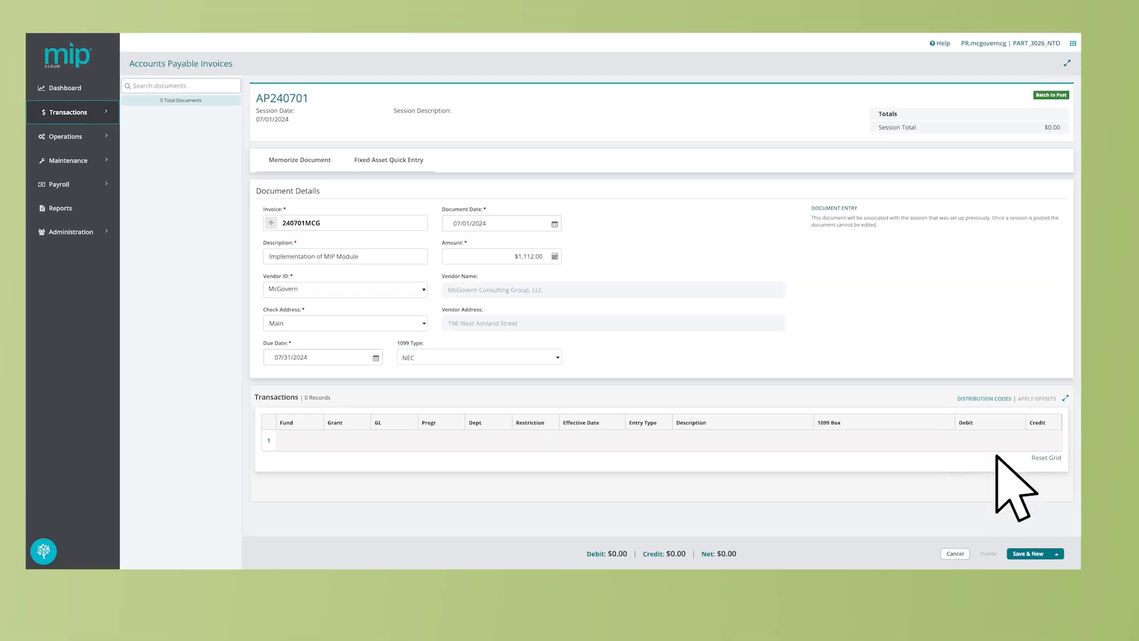
- Code the first transaction line with fund 01, GL 52001, program 101, department 101, restriction 1
{"action": "scroll", "scroll_direction": "down", "scroll_amount": 3}
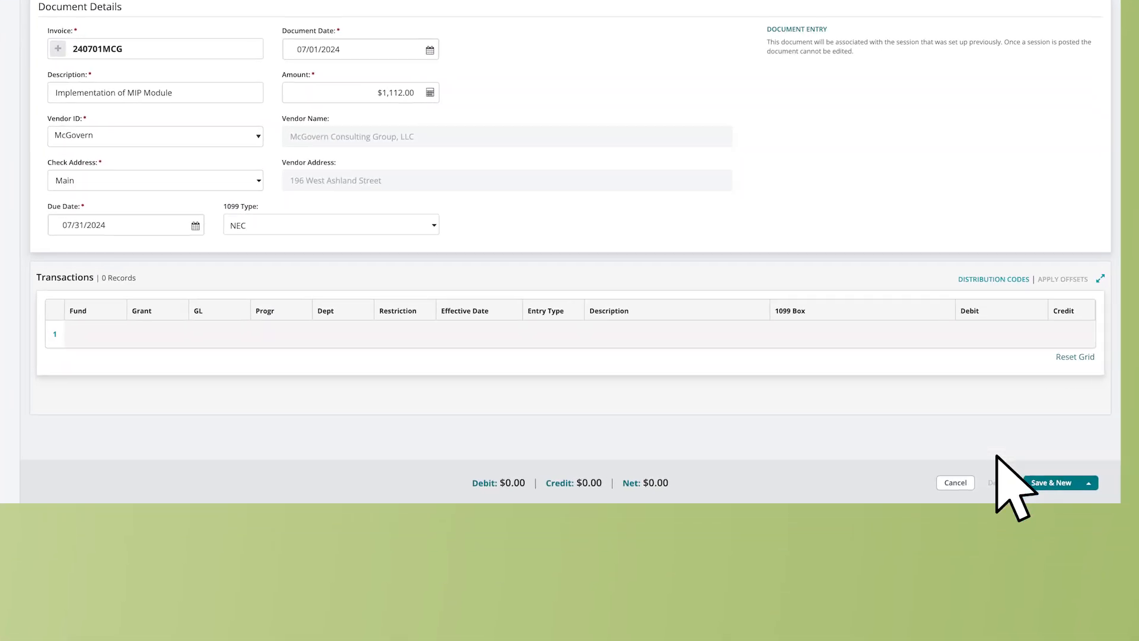
{"action": "mouse_move", "coordinate": [719, 447]}
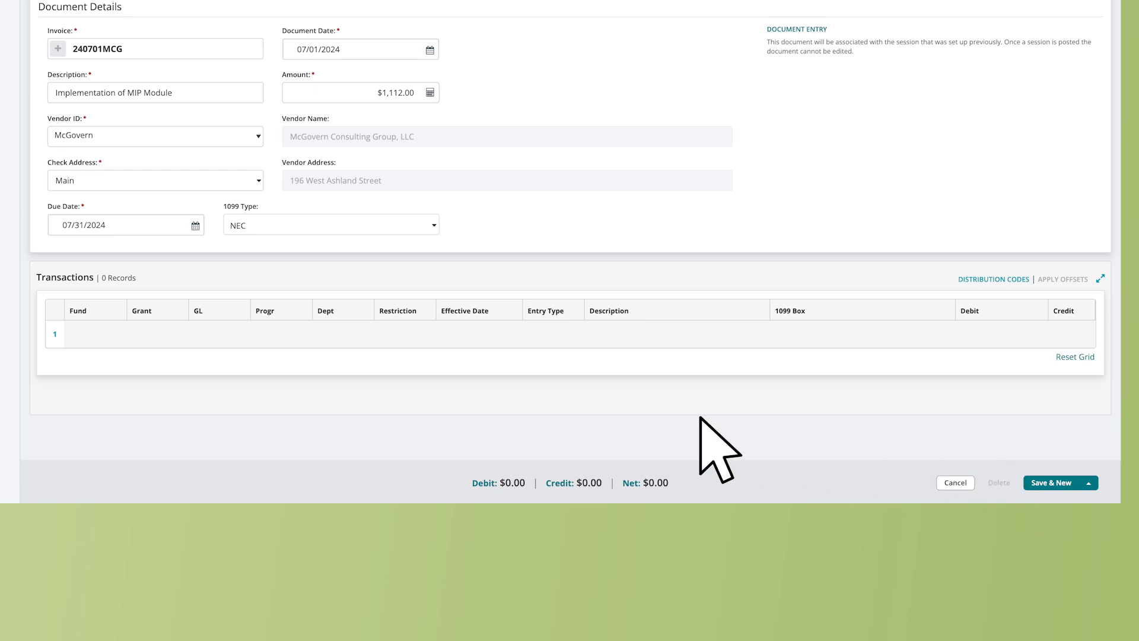
{"action": "mouse_move", "coordinate": [95, 363]}
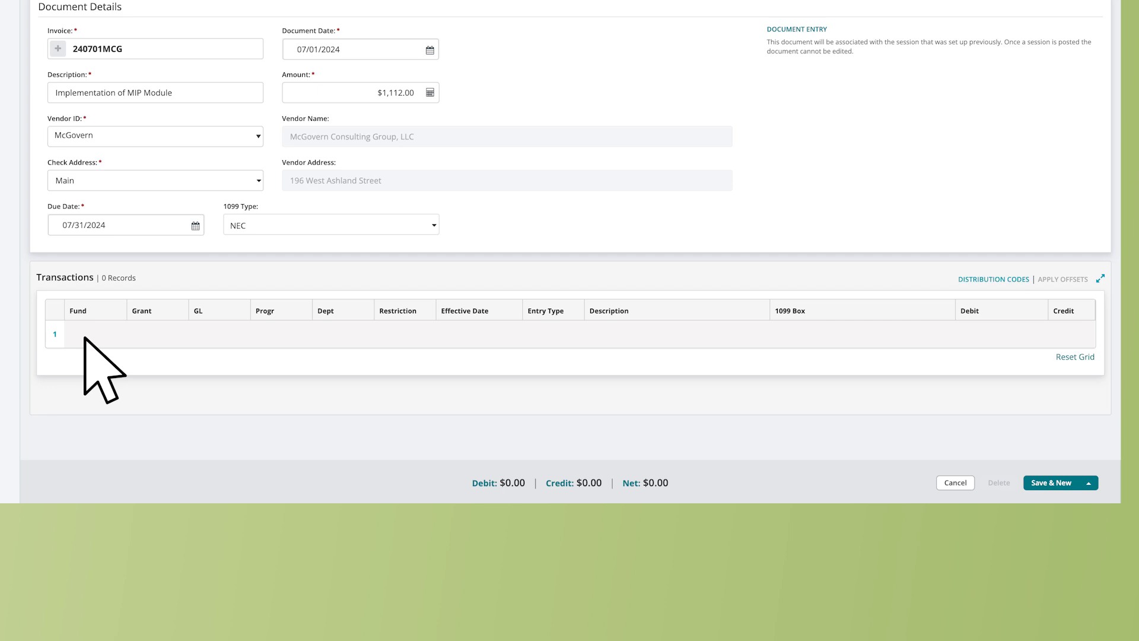
{"action": "left_click", "coordinate": [86, 335]}
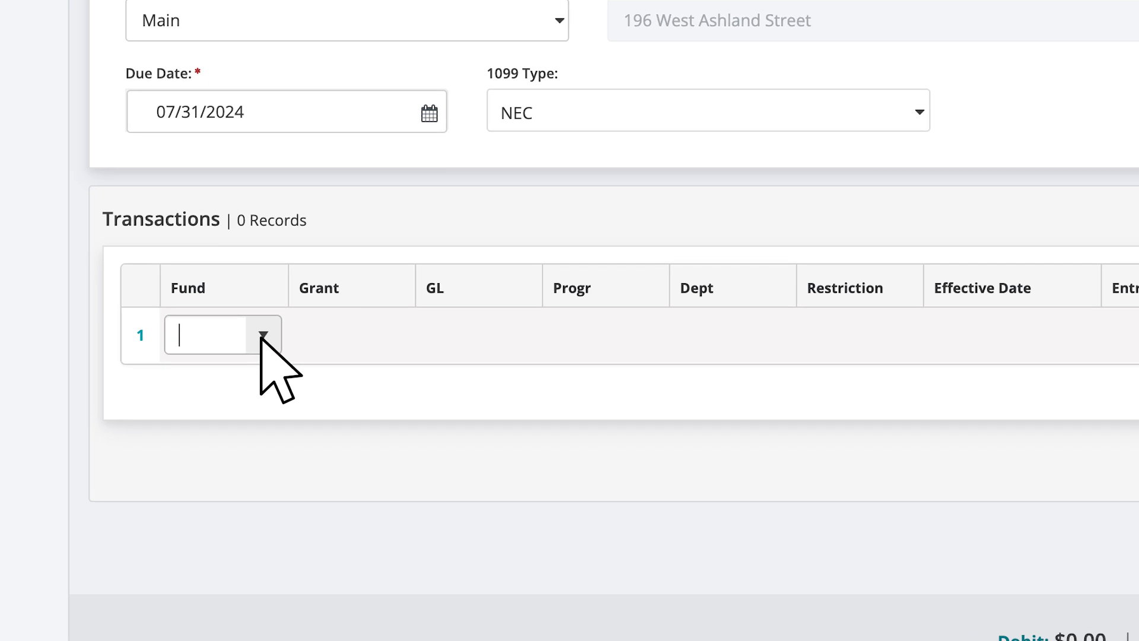
{"action": "left_click", "coordinate": [263, 334]}
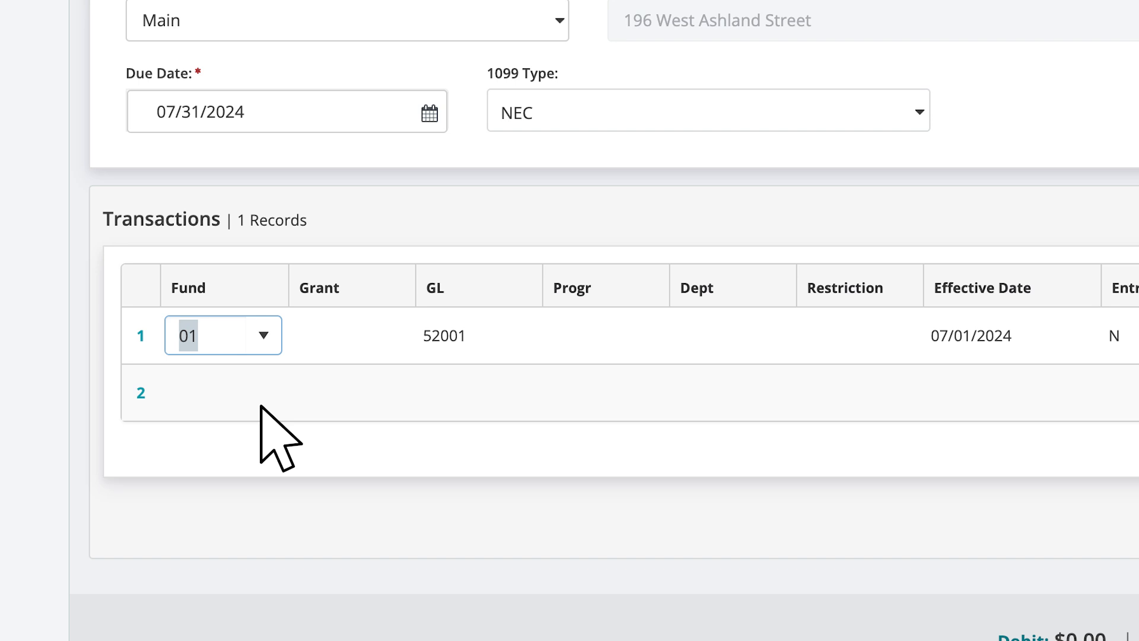
{"action": "mouse_move", "coordinate": [361, 381]}
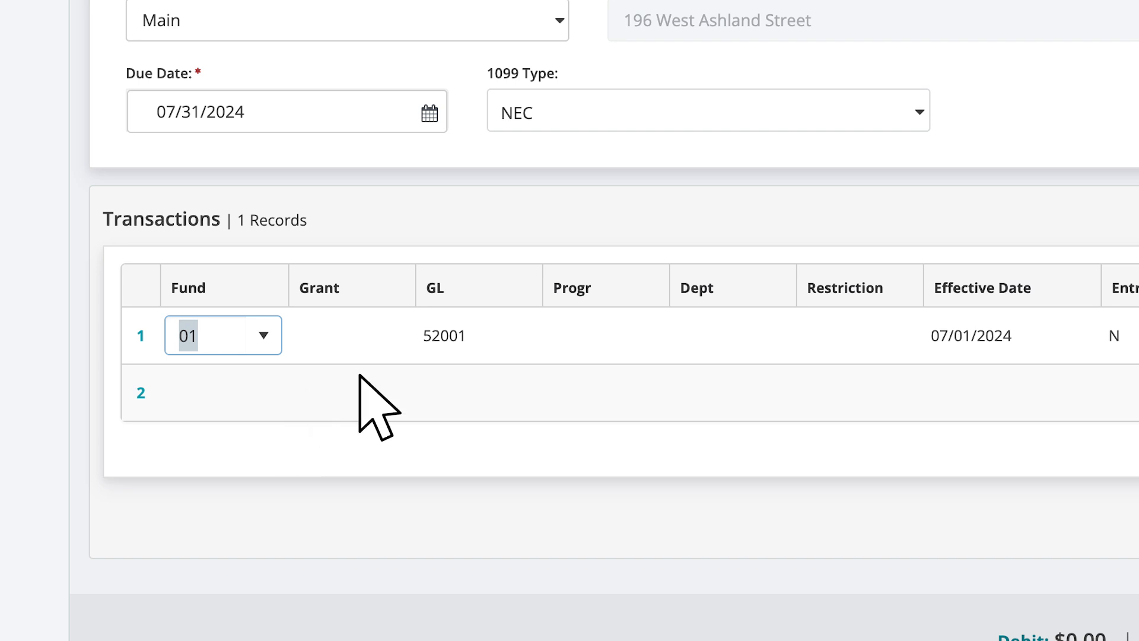
{"action": "mouse_move", "coordinate": [445, 374]}
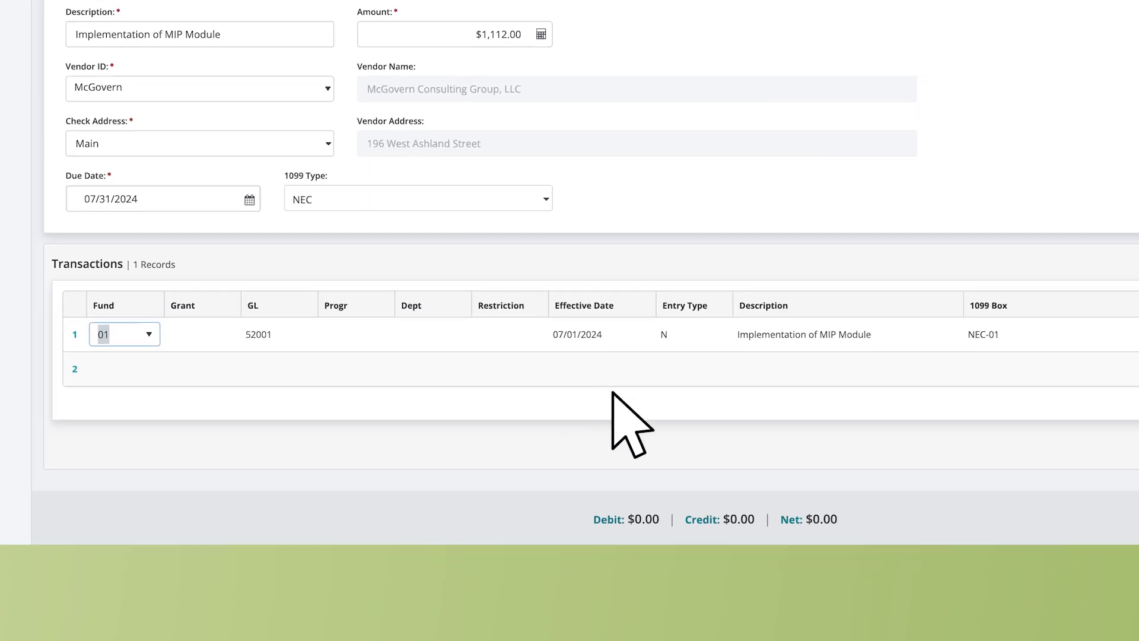
{"action": "scroll", "scroll_direction": "up", "scroll_amount": 3}
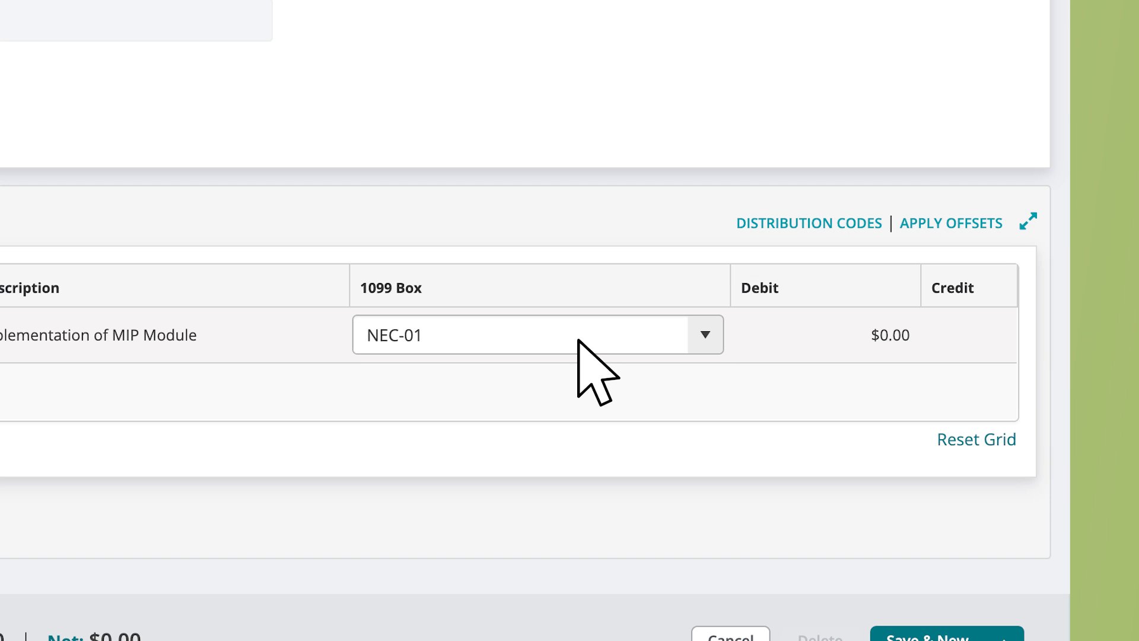
- Keep NEC-01 as the line's 1099 box and review its entry type
{"action": "left_click", "coordinate": [702, 335]}
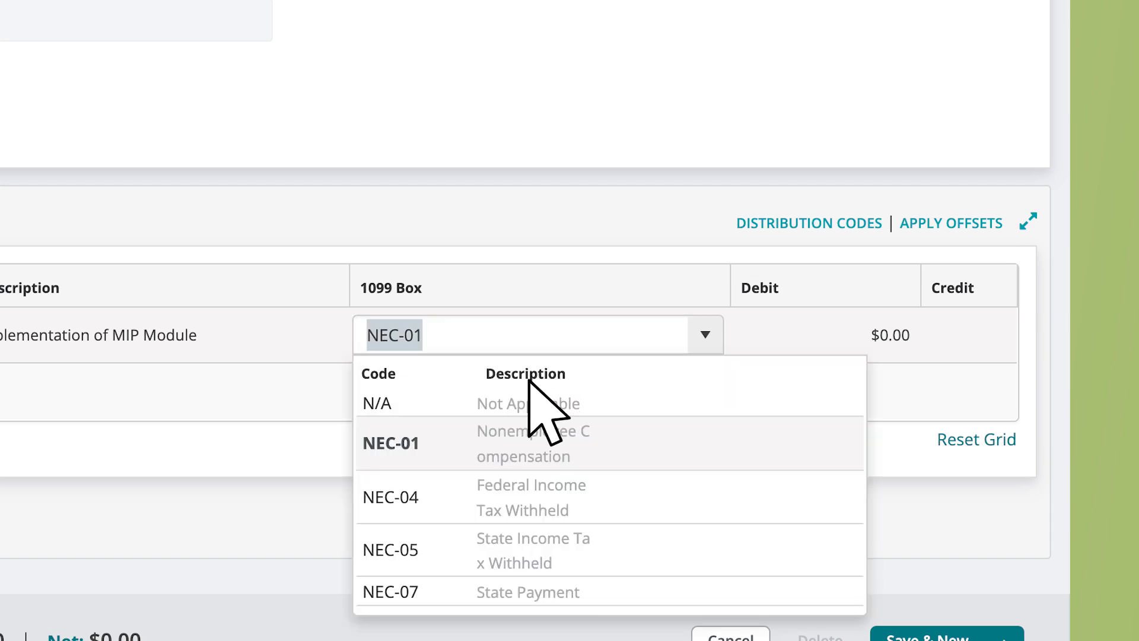
{"action": "mouse_move", "coordinate": [465, 479]}
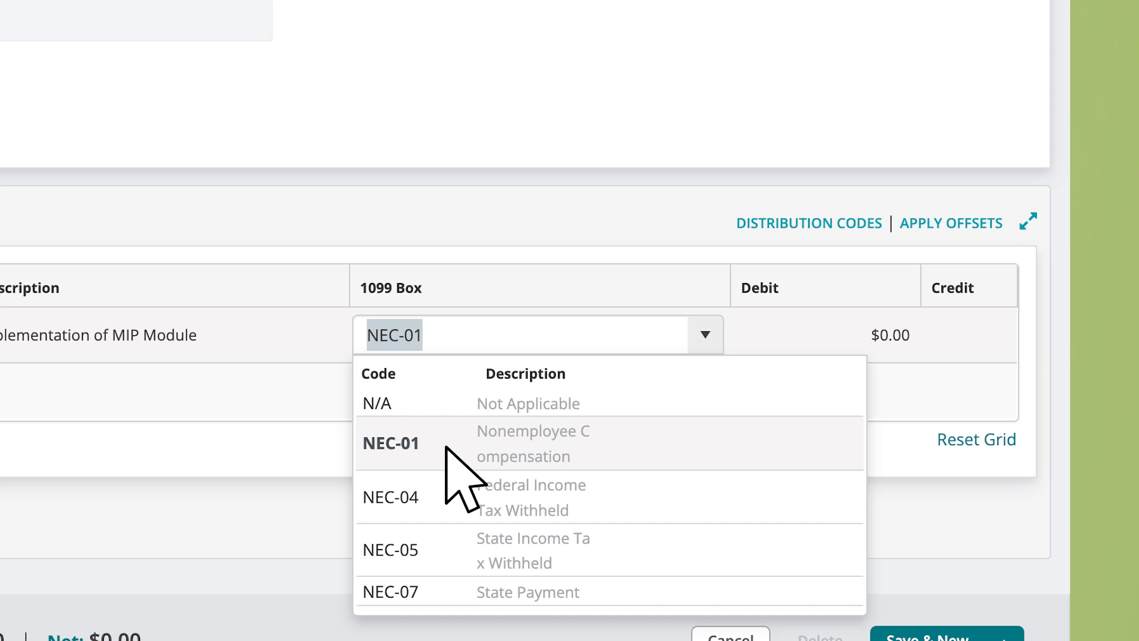
{"action": "left_click", "coordinate": [393, 443]}
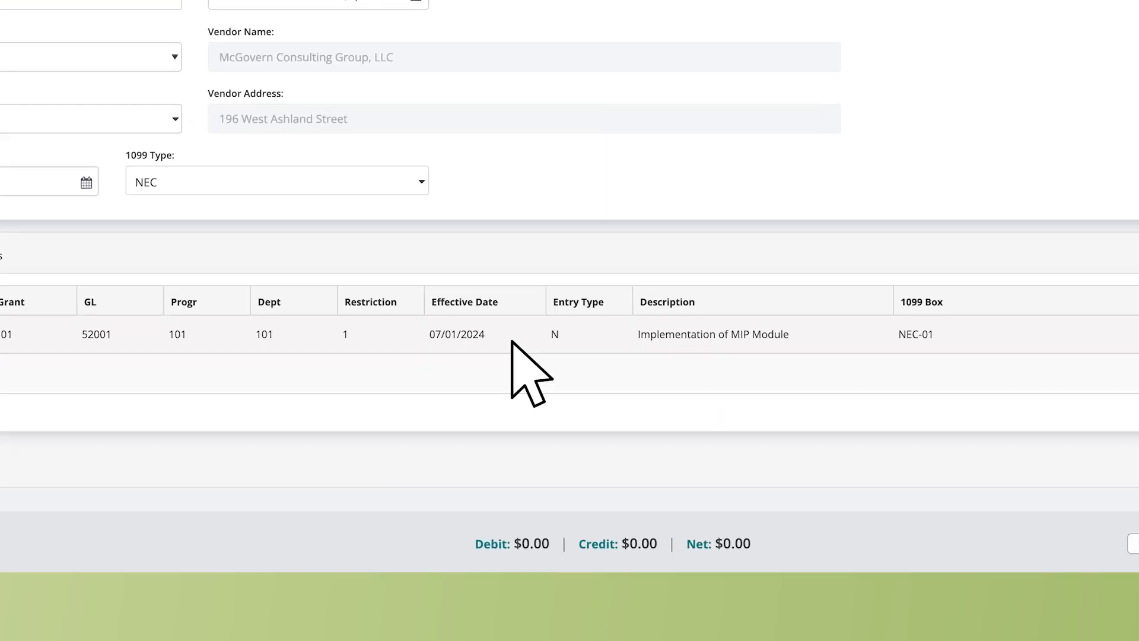
{"action": "left_click", "coordinate": [555, 335]}
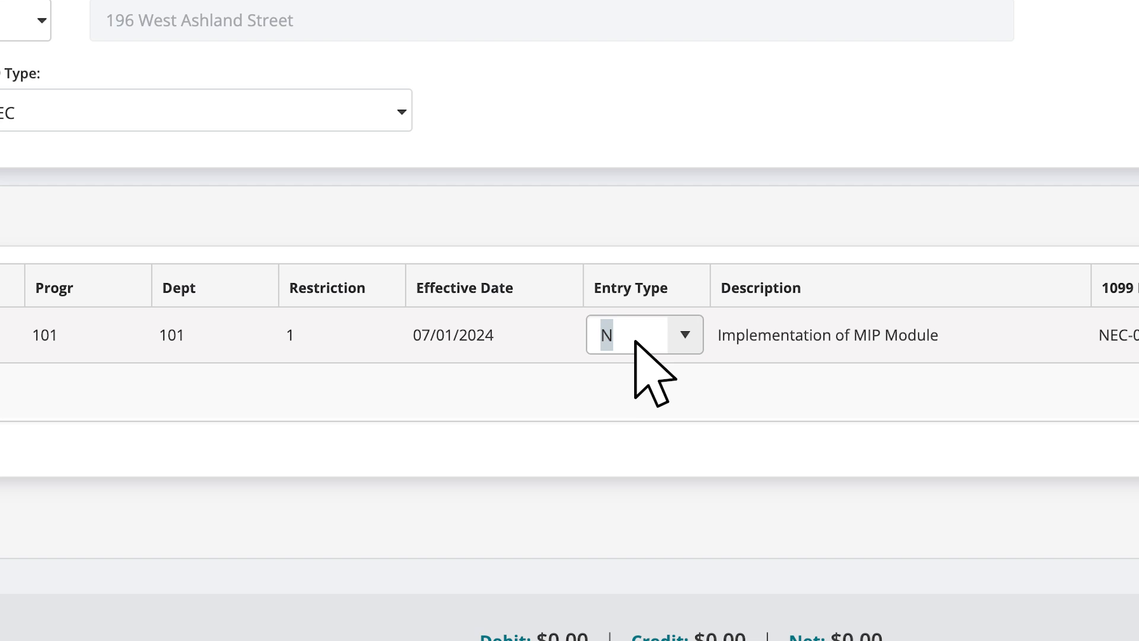
{"action": "left_click", "coordinate": [472, 334]}
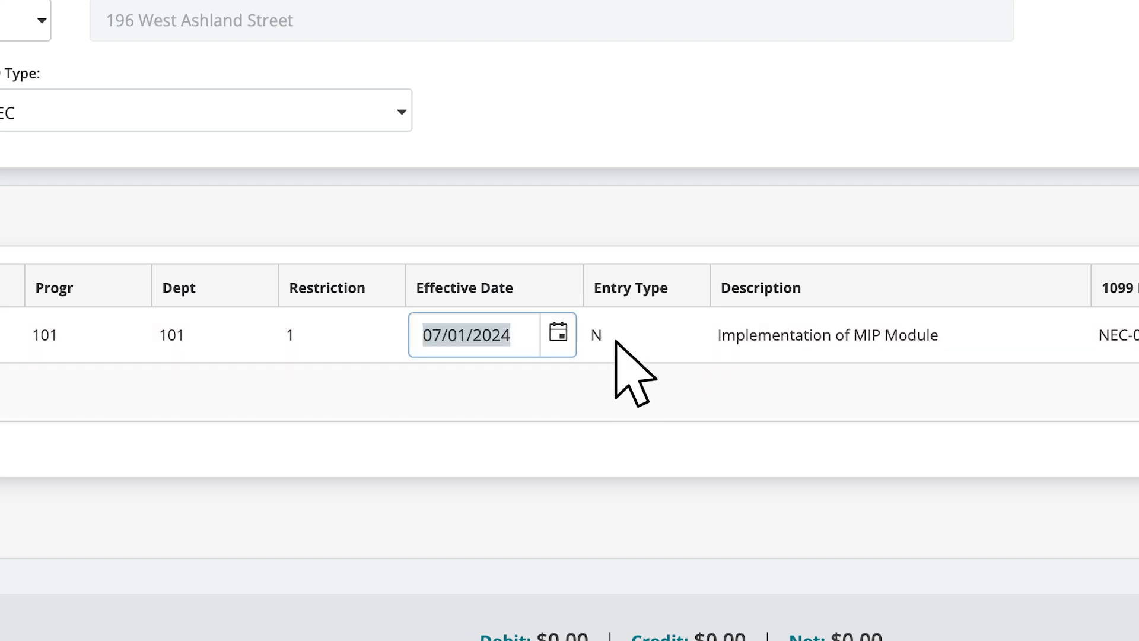
{"action": "mouse_move", "coordinate": [523, 370]}
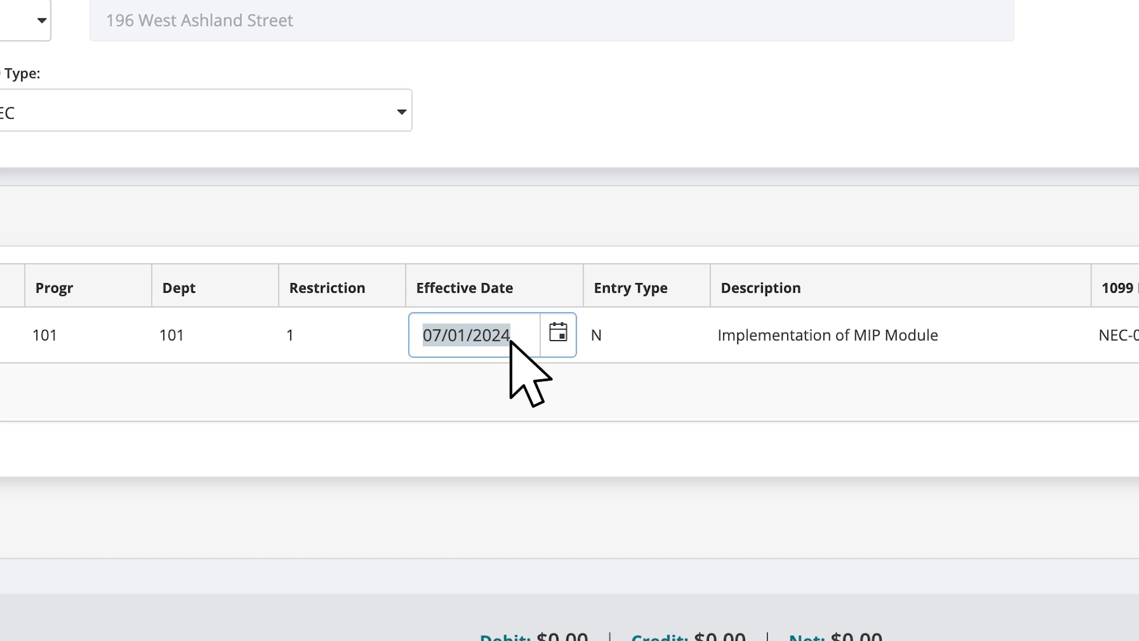
- Describe the line as 'Imp. of EFT for AP Module to Electronic Payment for Vendor' with a $1,112.00 debit
{"action": "scroll", "scroll_direction": "right", "scroll_amount": 3}
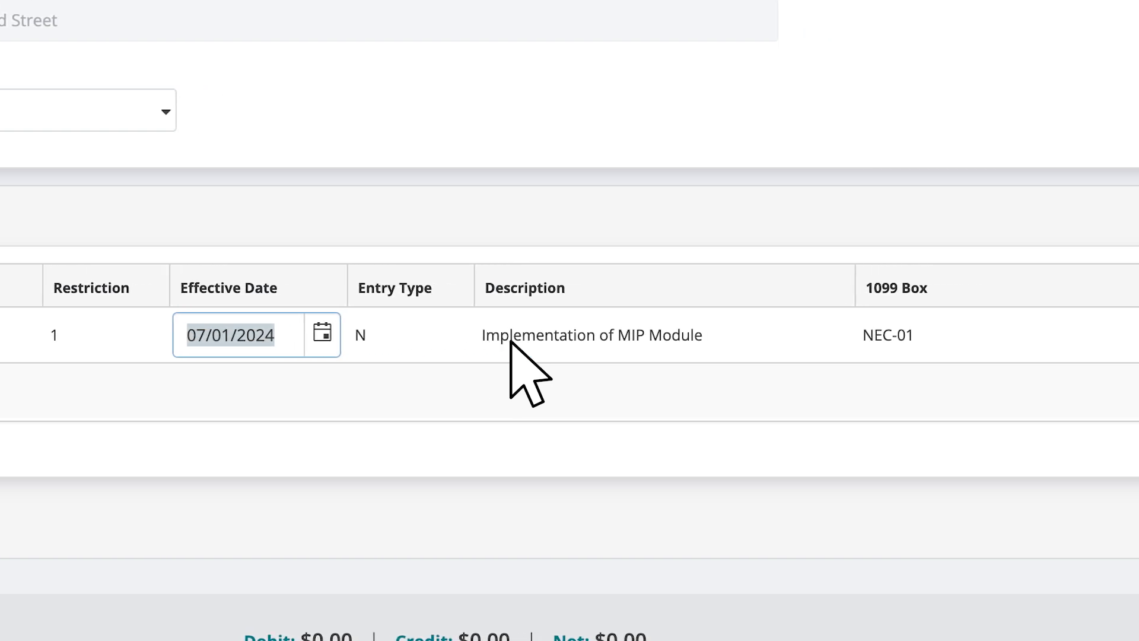
{"action": "left_click", "coordinate": [590, 334]}
{"action": "type", "text": "Imp"}
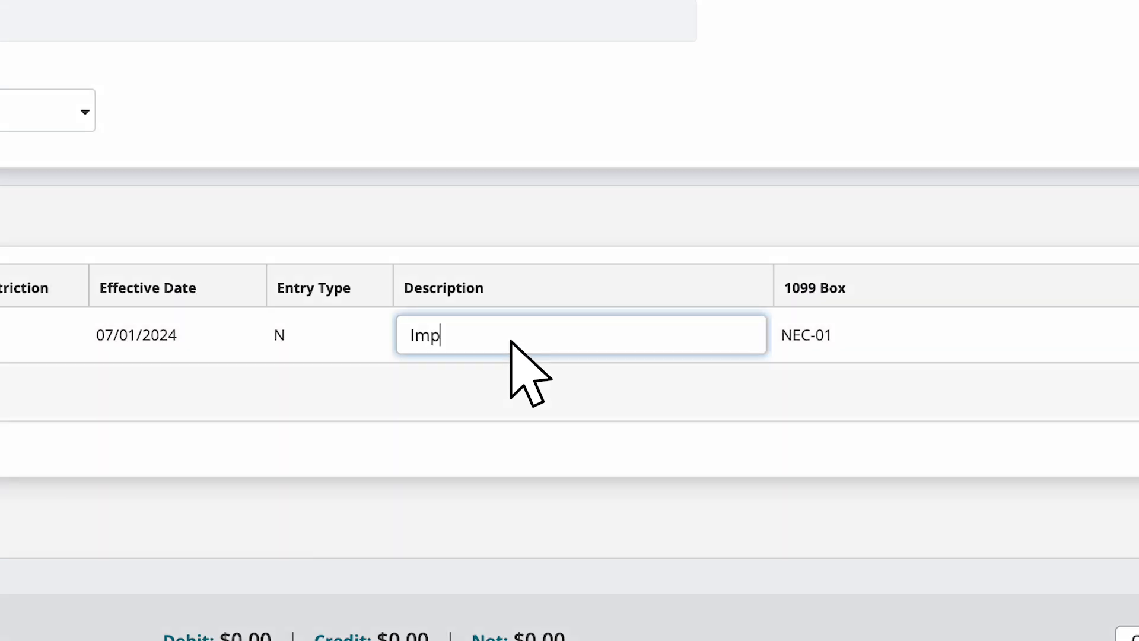
{"action": "type", "text": ". of EF"}
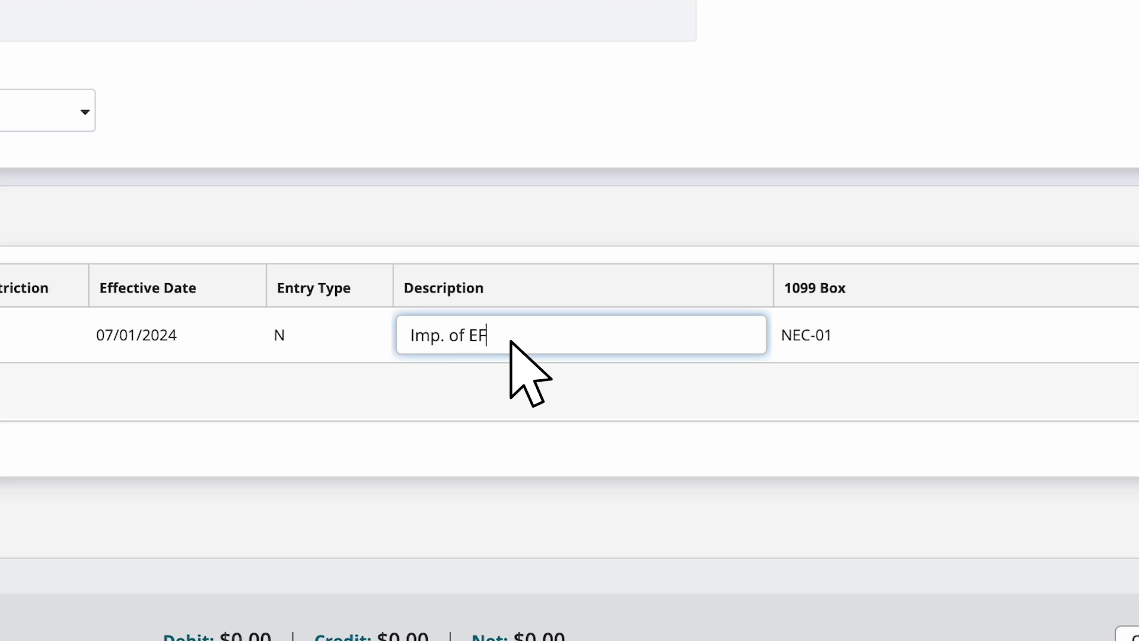
{"action": "type", "text": "T for AP"}
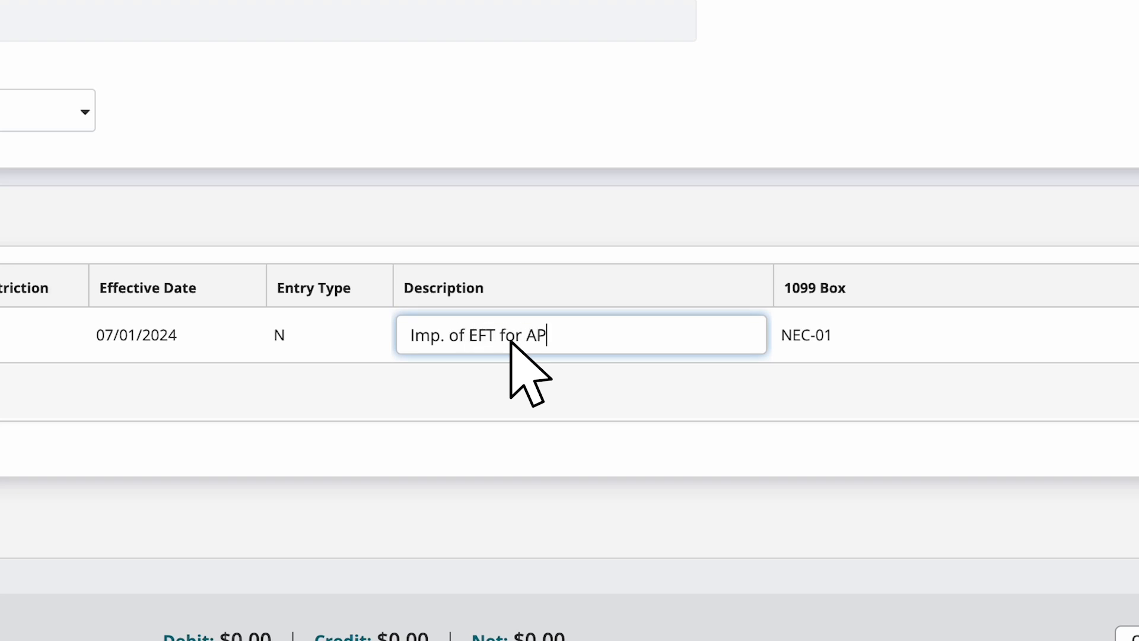
{"action": "type", "text": "Module t"}
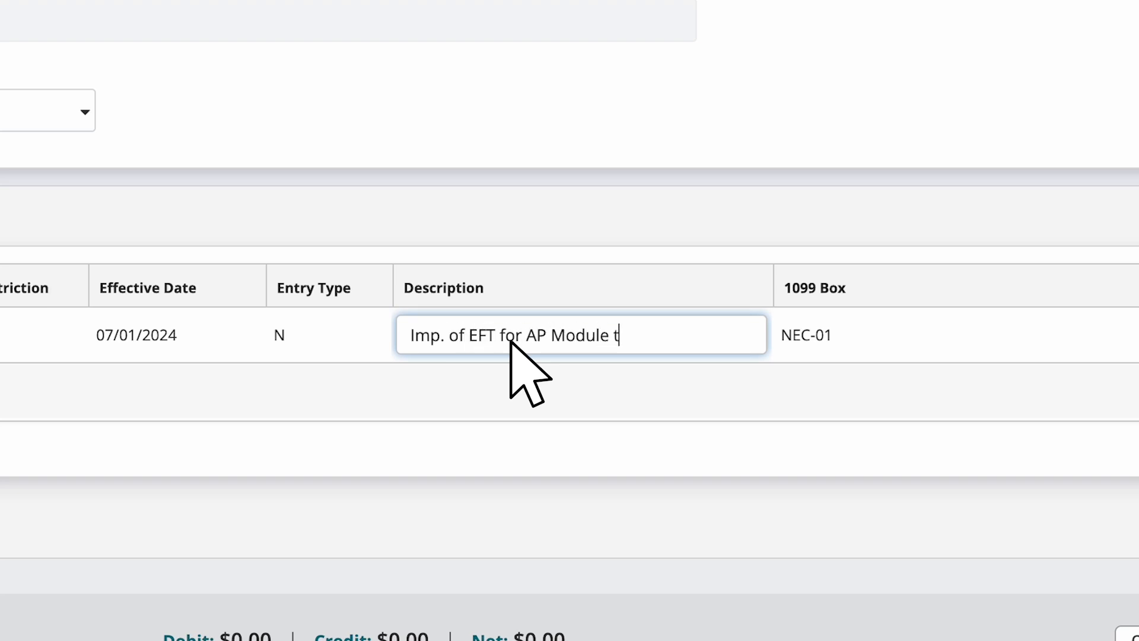
{"action": "type", "text": "o Electronic"}
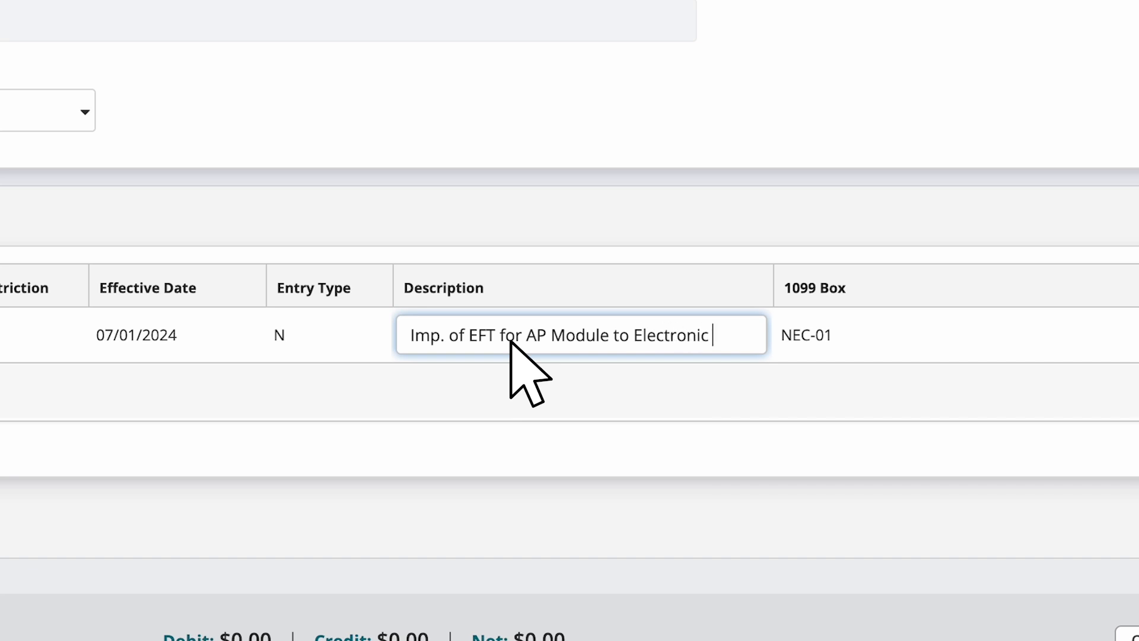
{"action": "type", "text": "Payment for Vendor"}
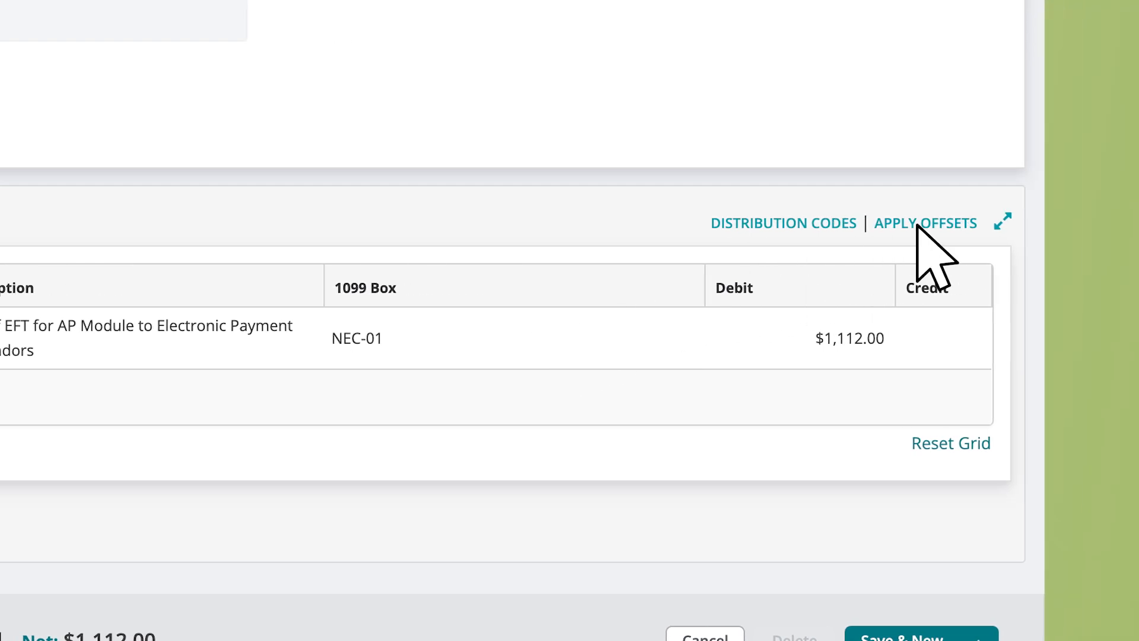
- Apply offsets to add a GL 20000 line balancing debits and credits at $1,112.00
{"action": "left_click", "coordinate": [927, 223]}
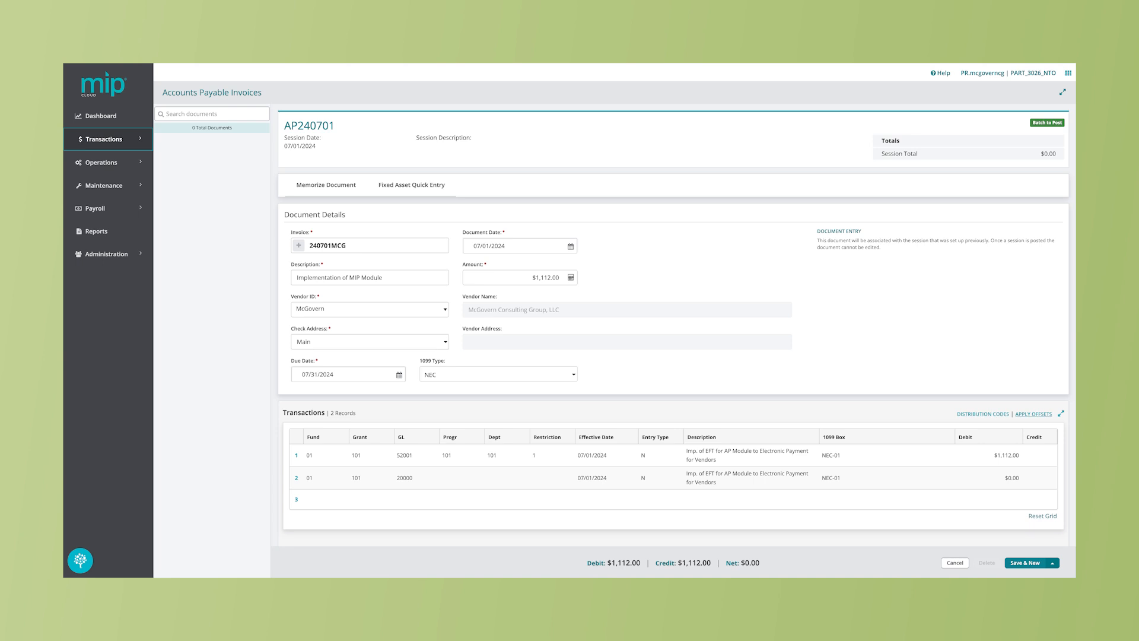
{"action": "mouse_move", "coordinate": [620, 512]}
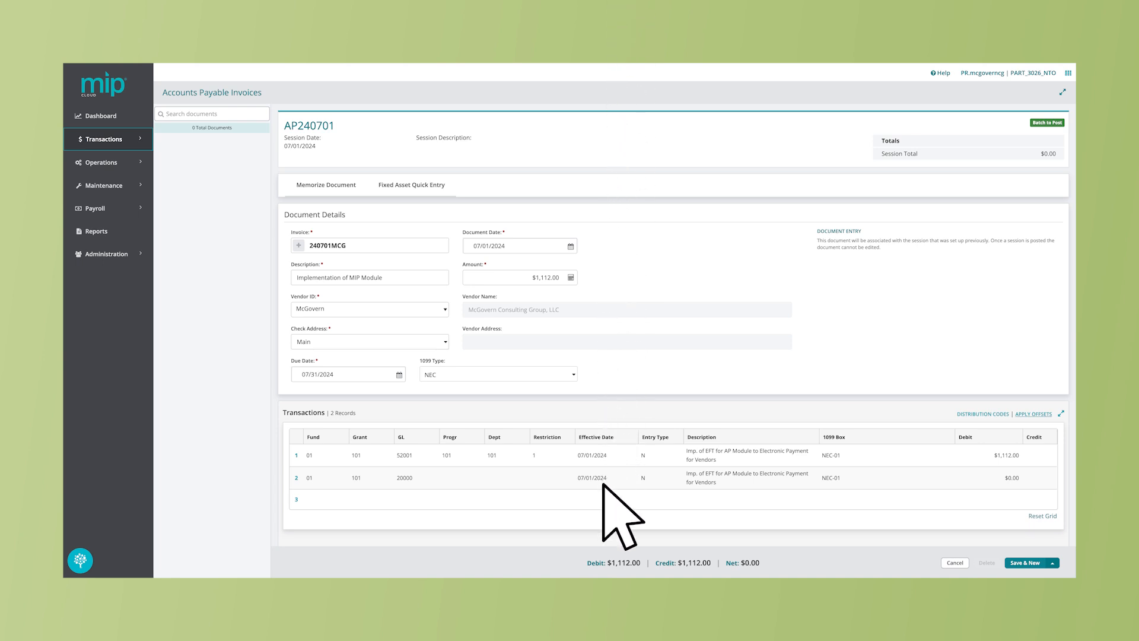
{"action": "mouse_move", "coordinate": [331, 517]}
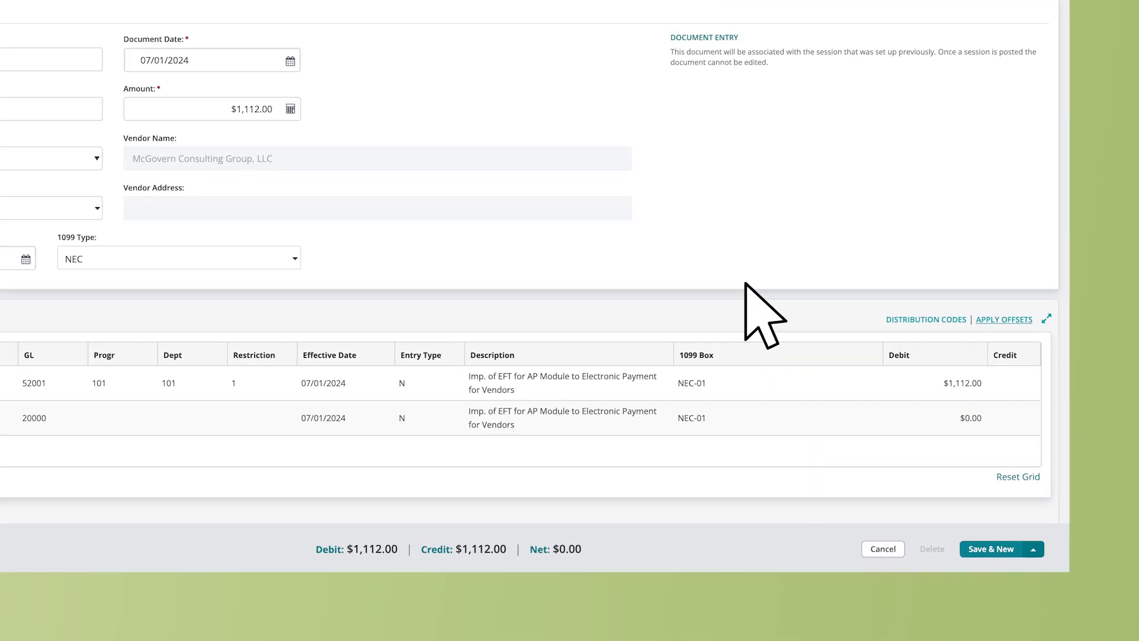
- Save invoice 240701MCG into session AP240701 and start a blank new invoice
{"action": "left_click", "coordinate": [991, 549]}
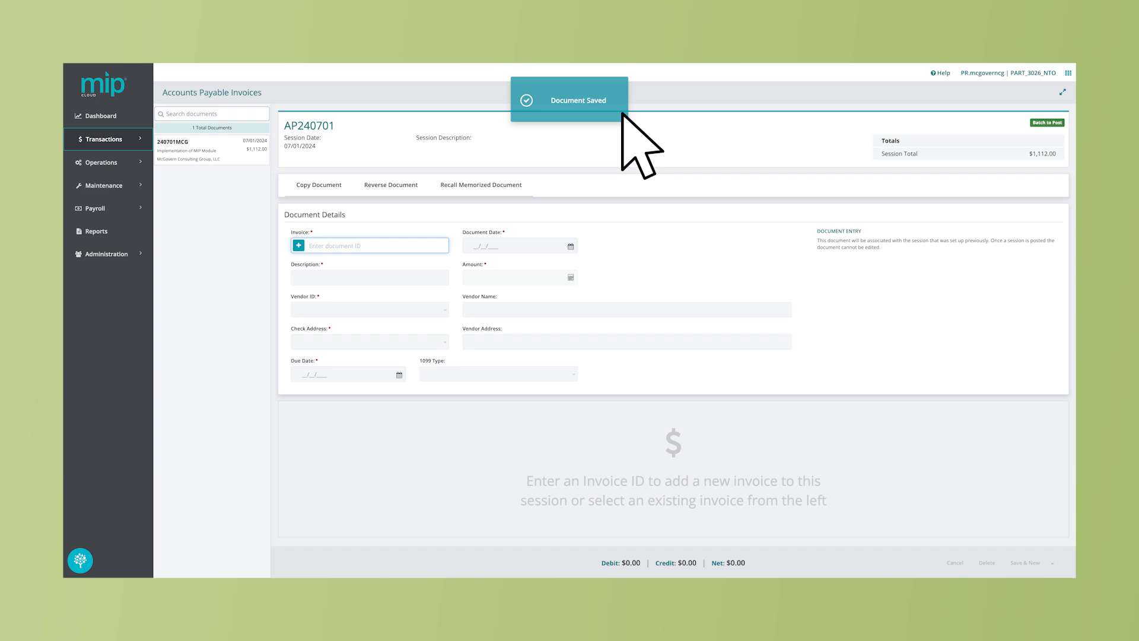
{"action": "mouse_move", "coordinate": [427, 205]}
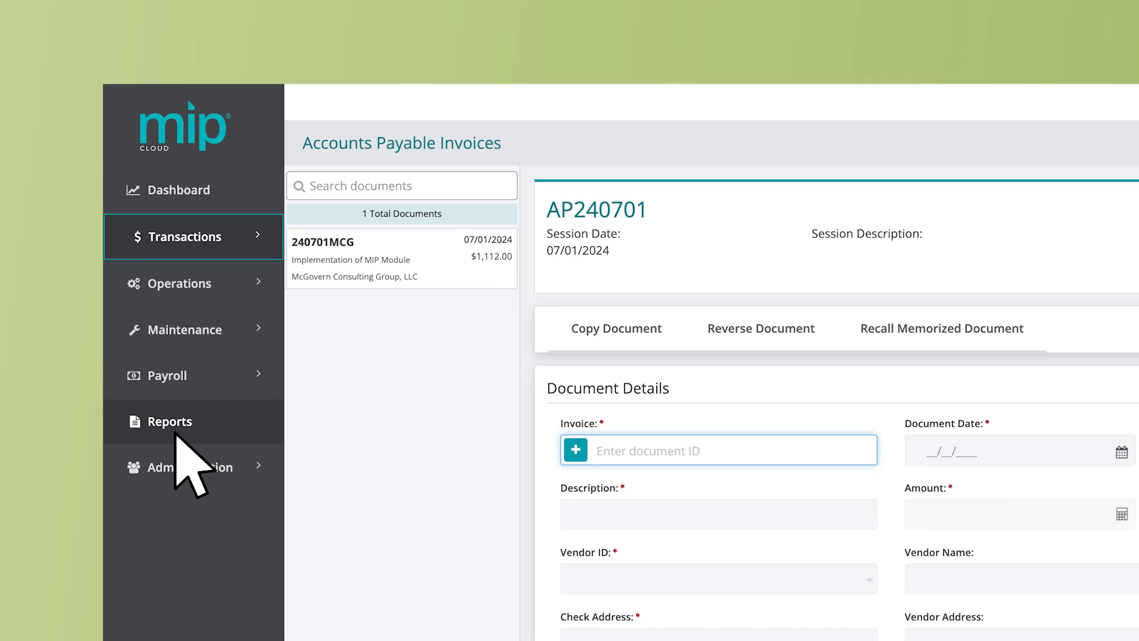
- Go to Reports and open the Transactions category for unposted general ledger transactions
{"action": "left_click", "coordinate": [171, 420]}
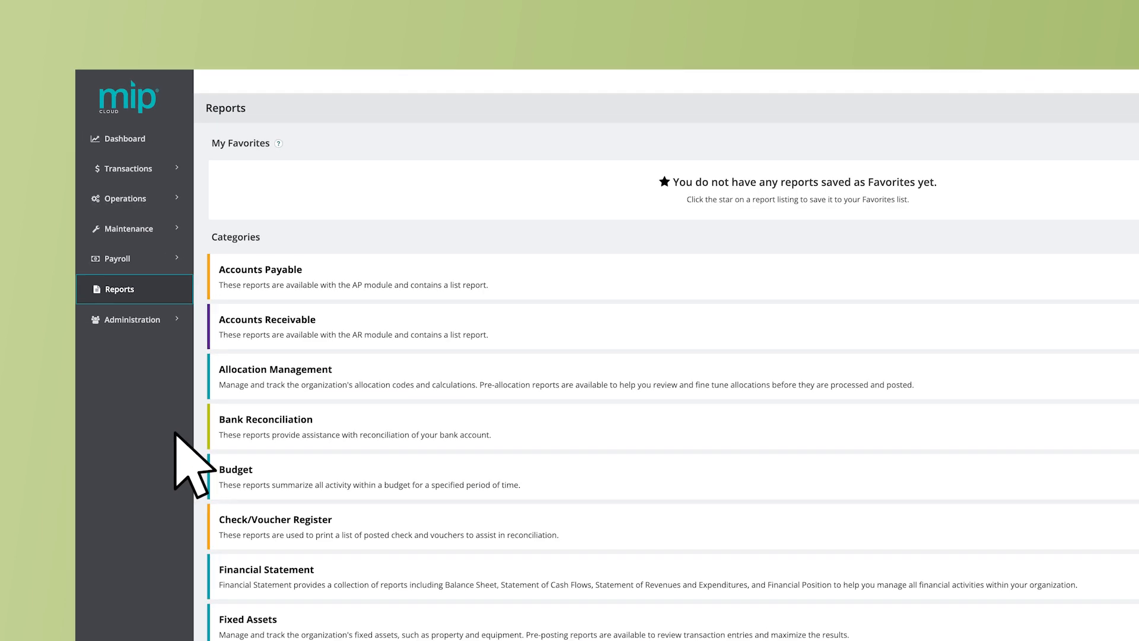
{"action": "scroll", "scroll_direction": "down", "scroll_amount": 3}
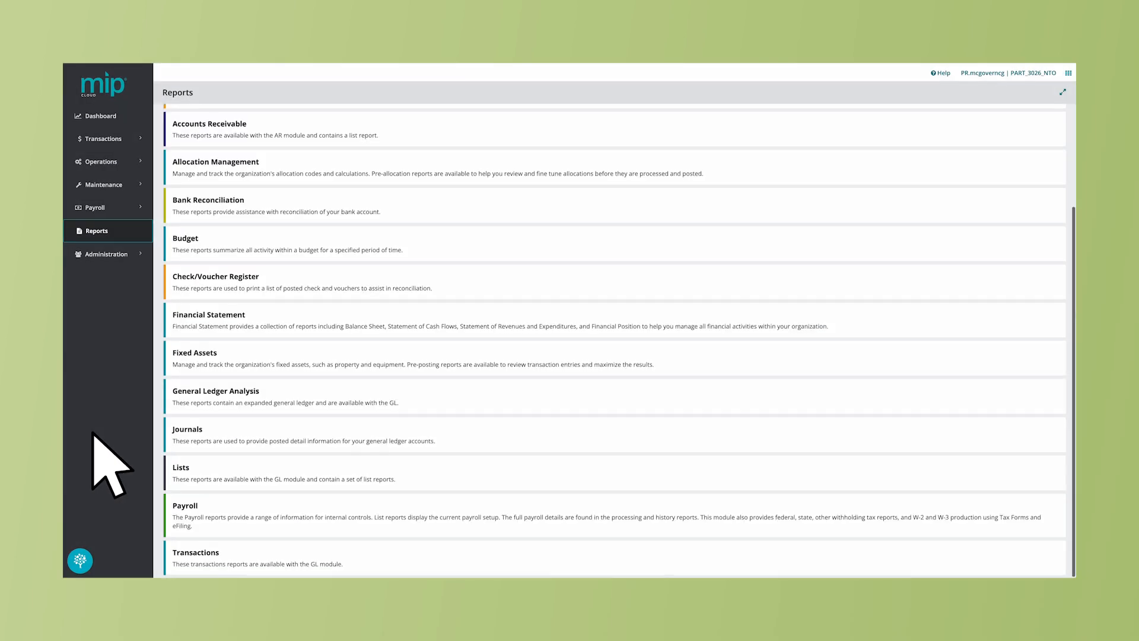
{"action": "left_click", "coordinate": [196, 558]}
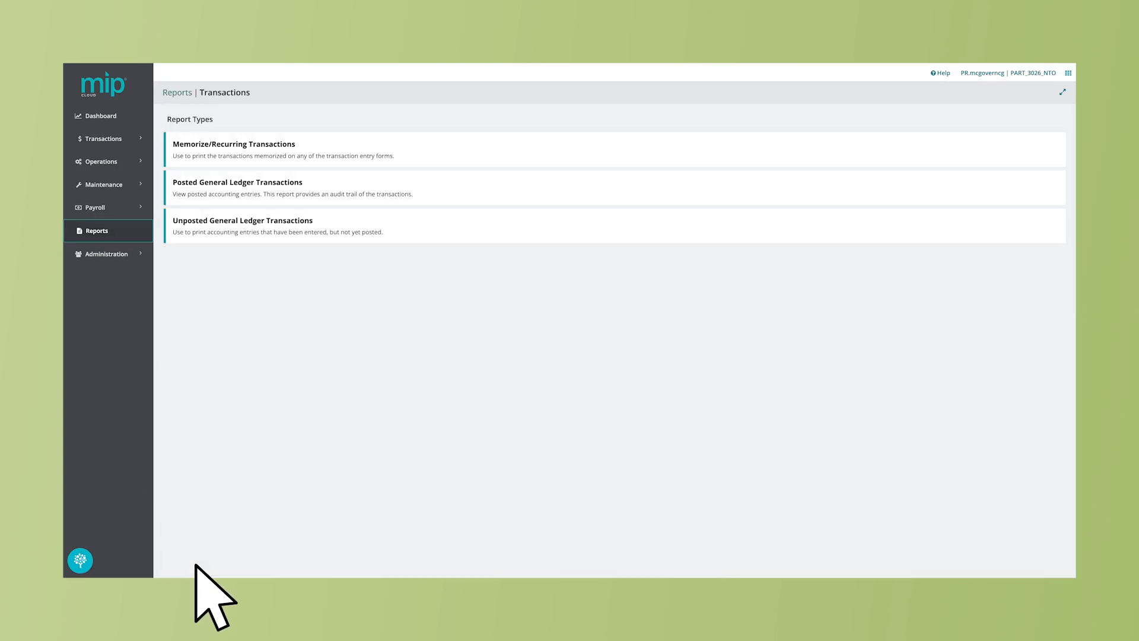
{"action": "mouse_move", "coordinate": [229, 466]}
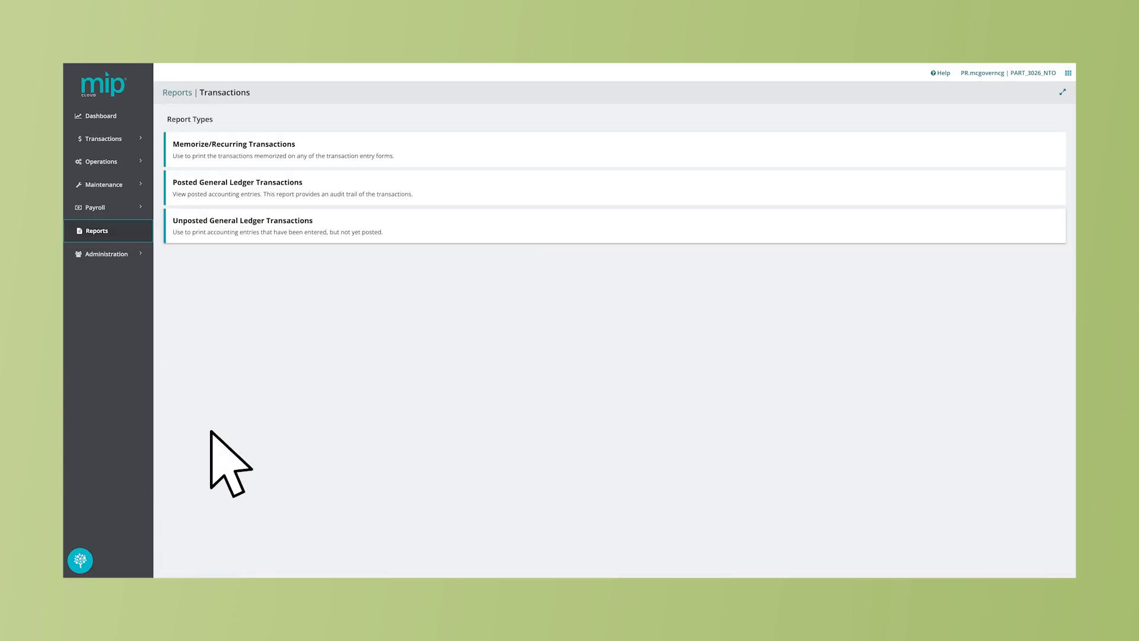
{"action": "mouse_move", "coordinate": [250, 265]}
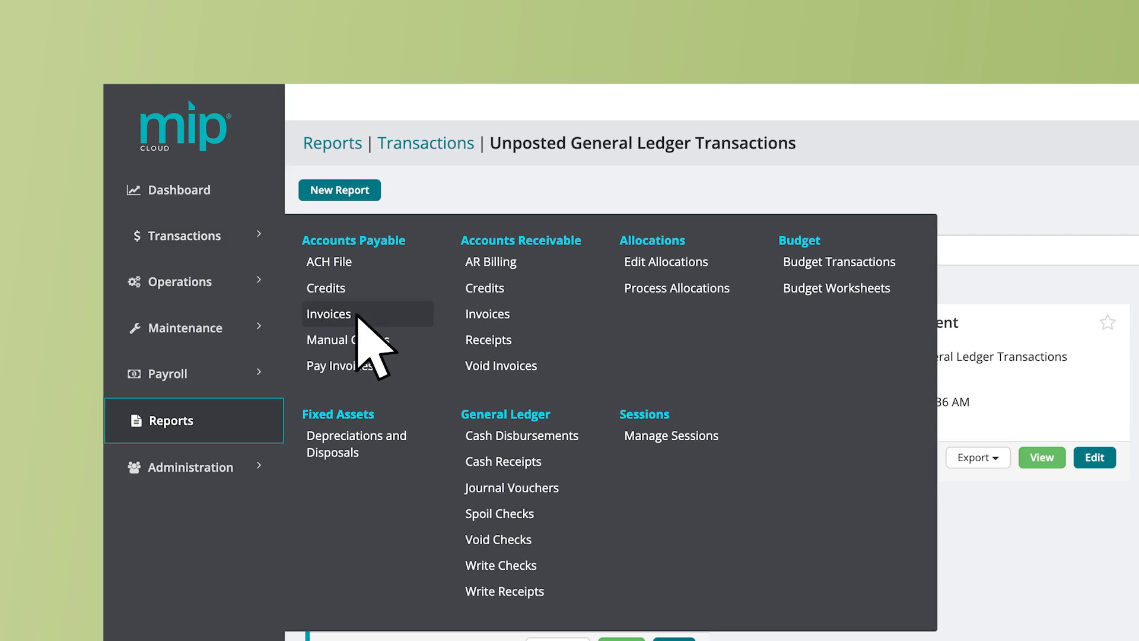
- Reopen invoice 240701MCG inside session AP240701 from the Accounts Payable Invoices list
{"action": "left_click", "coordinate": [329, 314]}
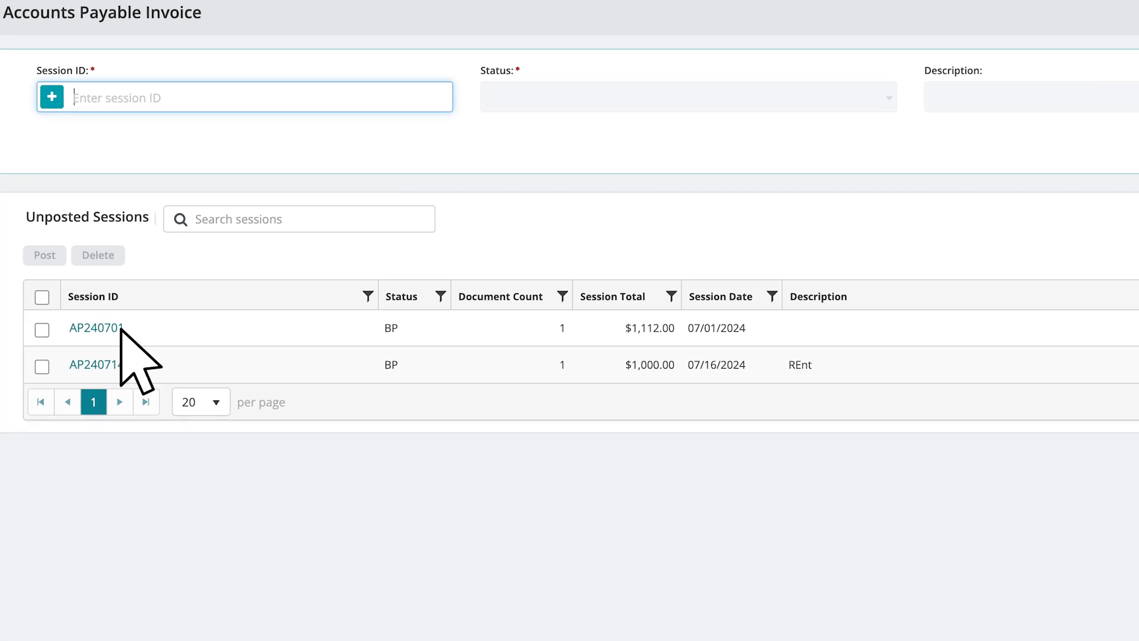
{"action": "mouse_move", "coordinate": [125, 363]}
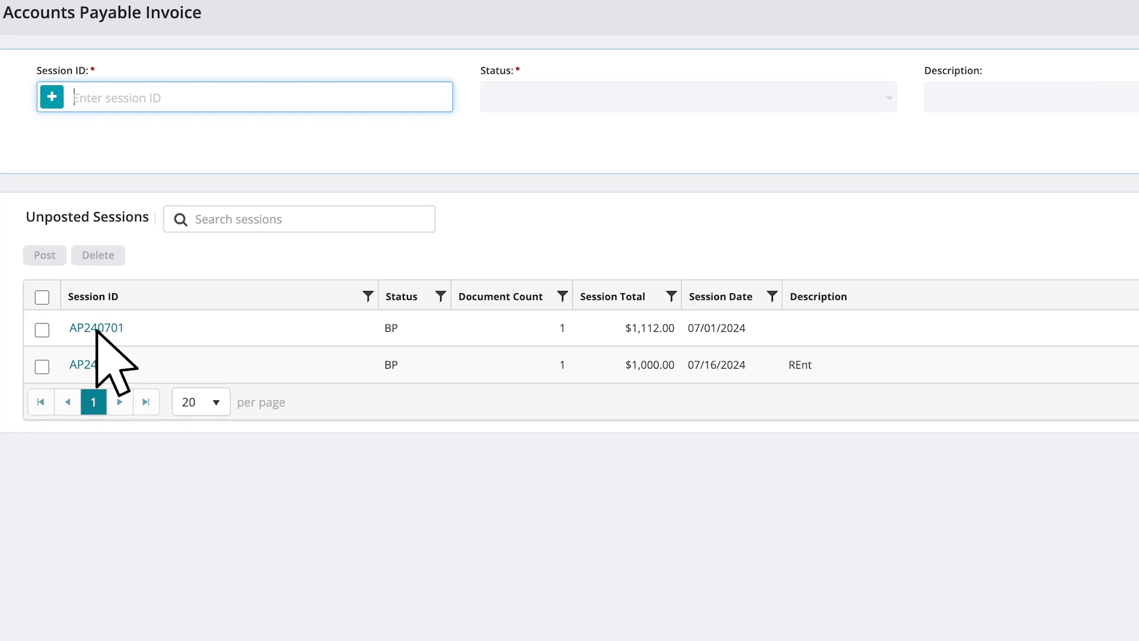
{"action": "left_click", "coordinate": [96, 328]}
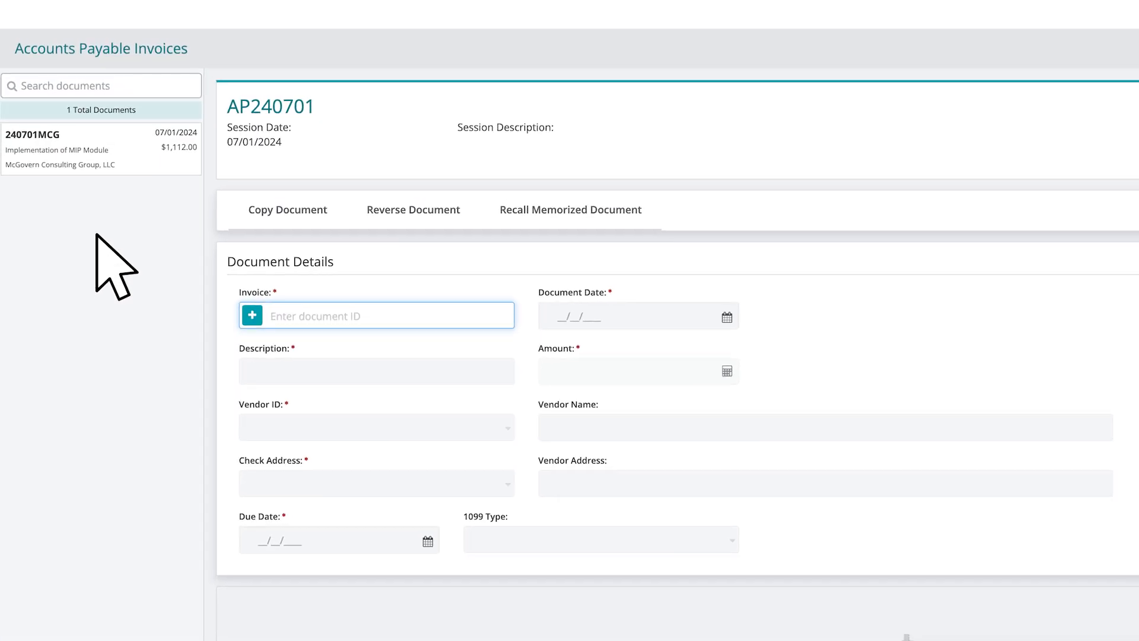
{"action": "left_click", "coordinate": [101, 149]}
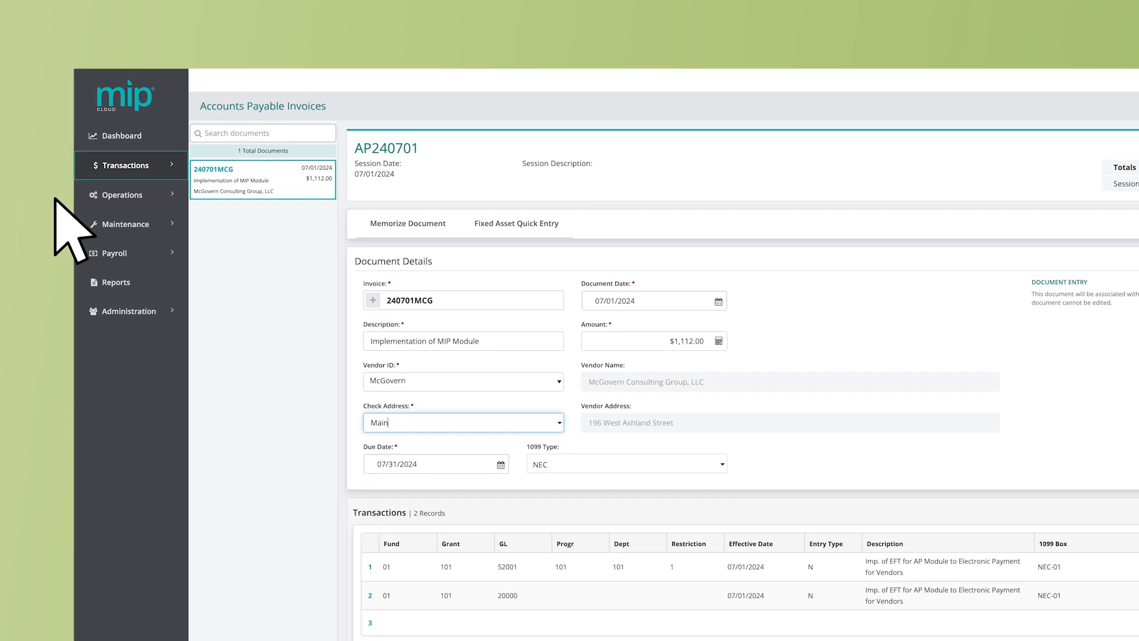
- Navigate back to the unposted Accounts Payable invoice sessions showing AP240701 and AP240714
{"action": "left_click", "coordinate": [130, 165]}
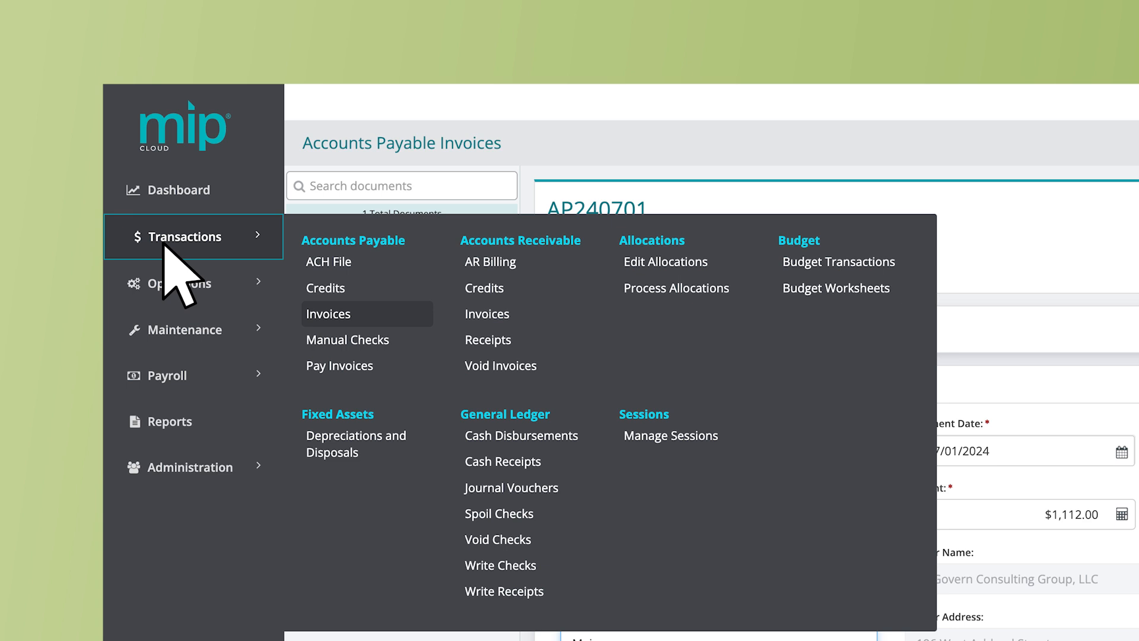
{"action": "mouse_move", "coordinate": [363, 349]}
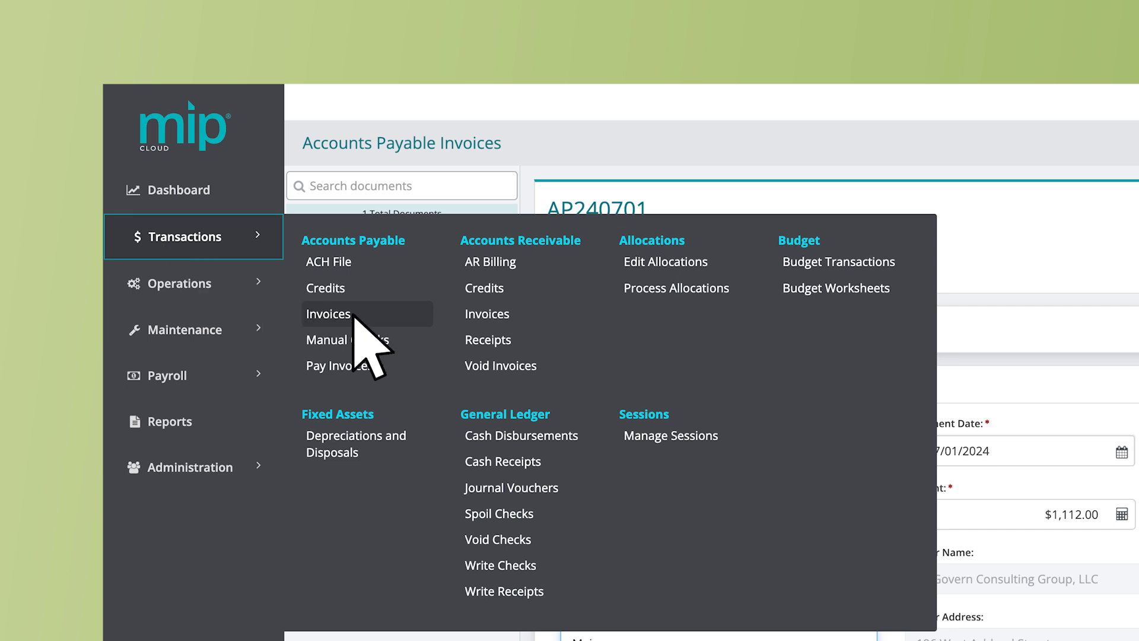
{"action": "left_click", "coordinate": [329, 313]}
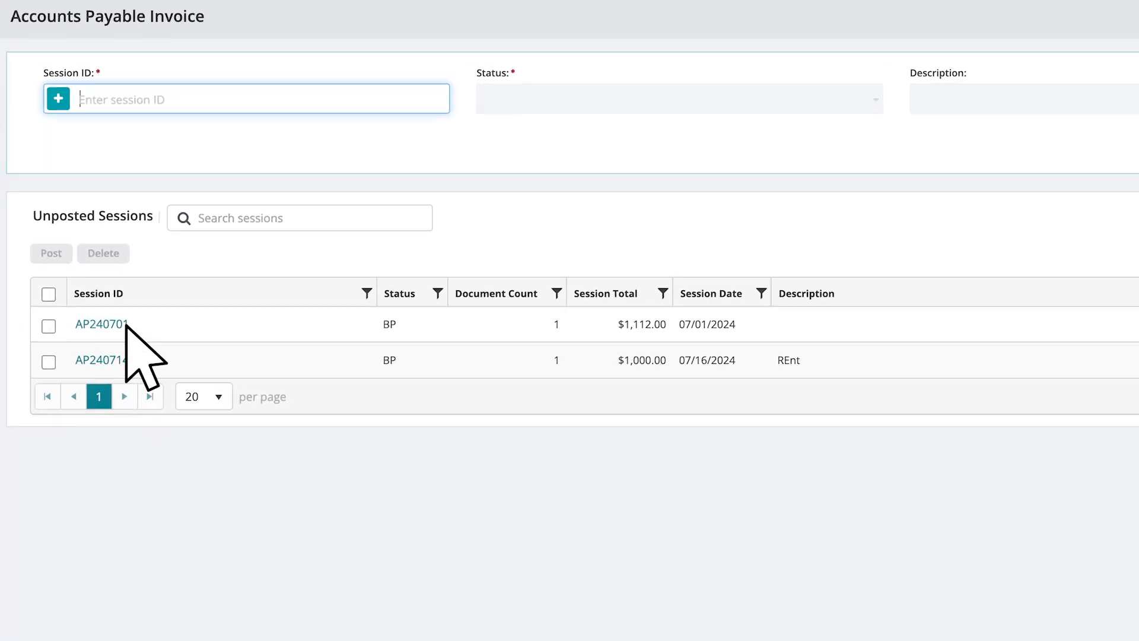
- Post session AP240701 and confirm, leaving only AP240714 ($1,000.00) unposted
{"action": "left_click", "coordinate": [48, 325]}
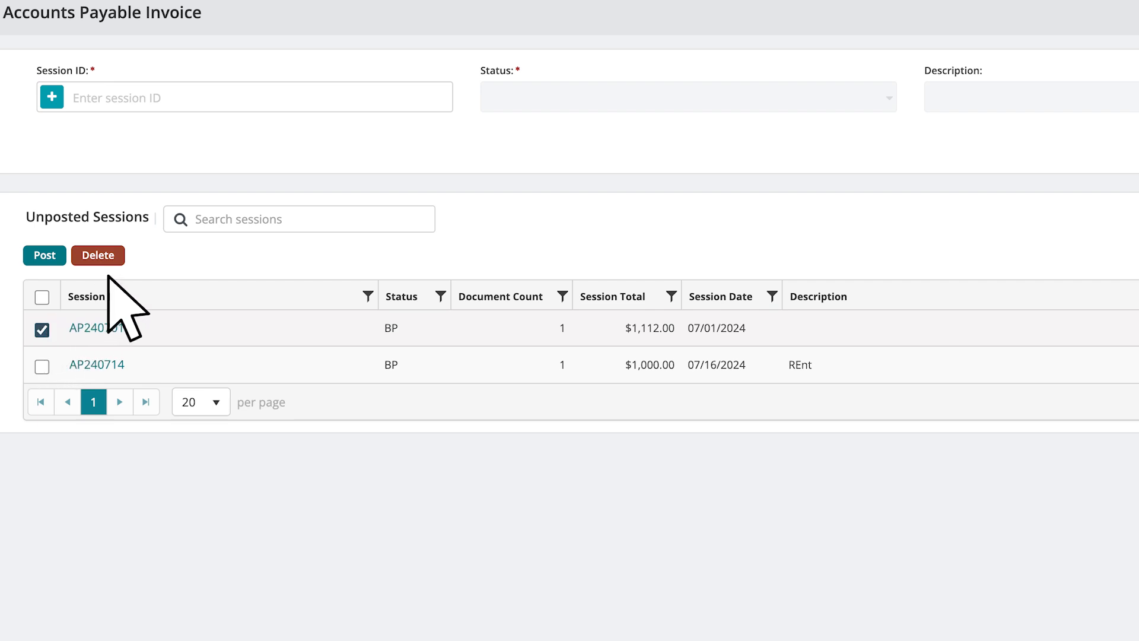
{"action": "mouse_move", "coordinate": [168, 284]}
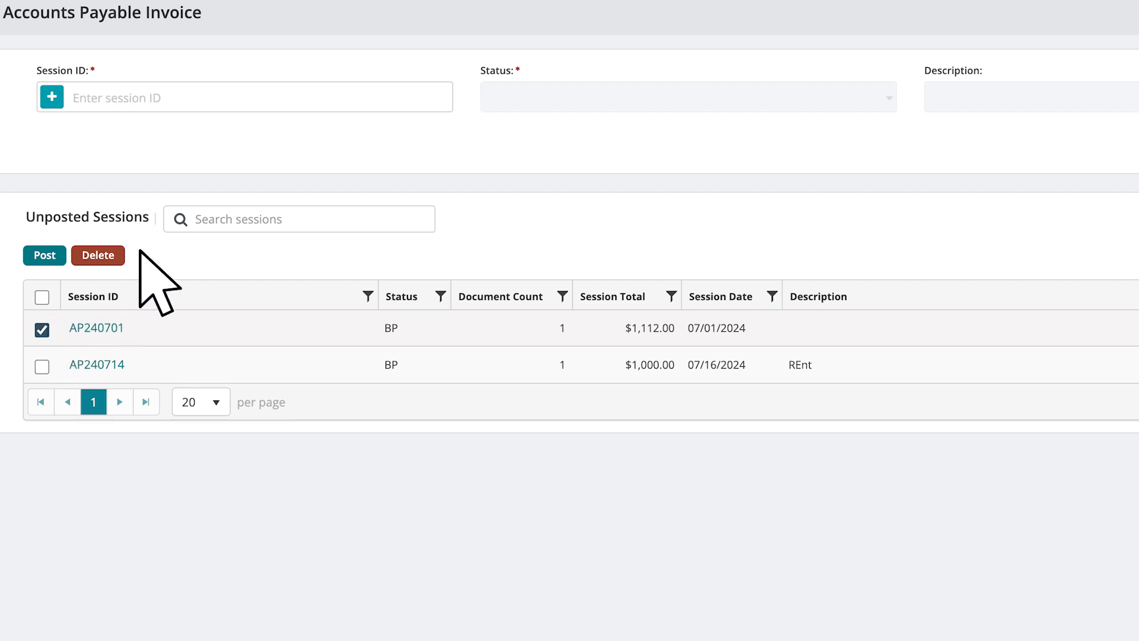
{"action": "left_click", "coordinate": [44, 255]}
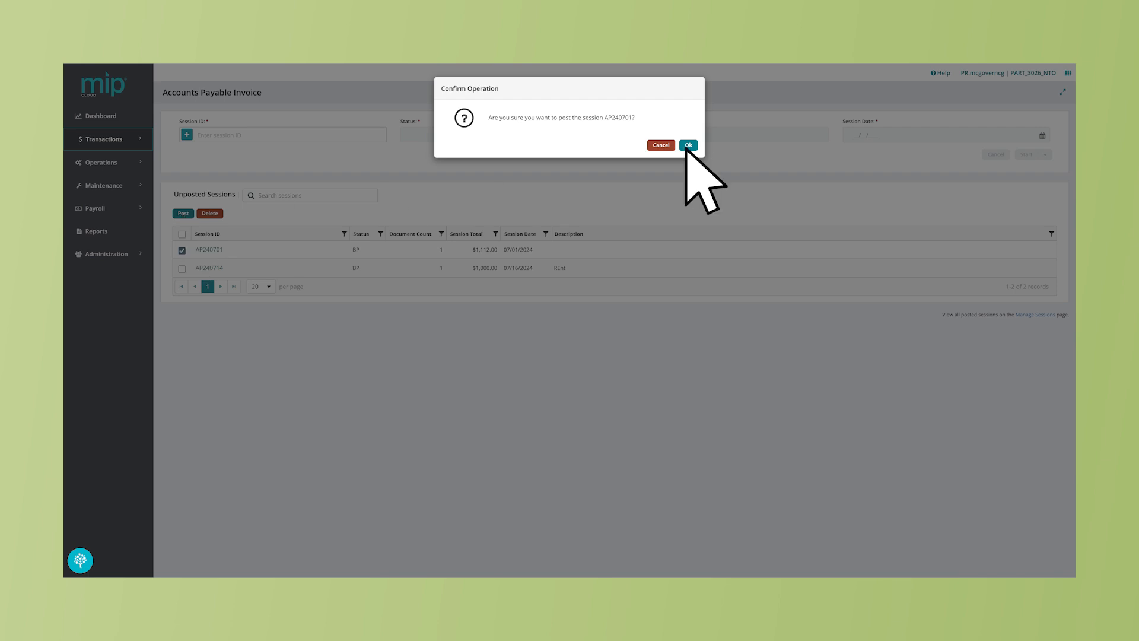
{"action": "left_click", "coordinate": [687, 144]}
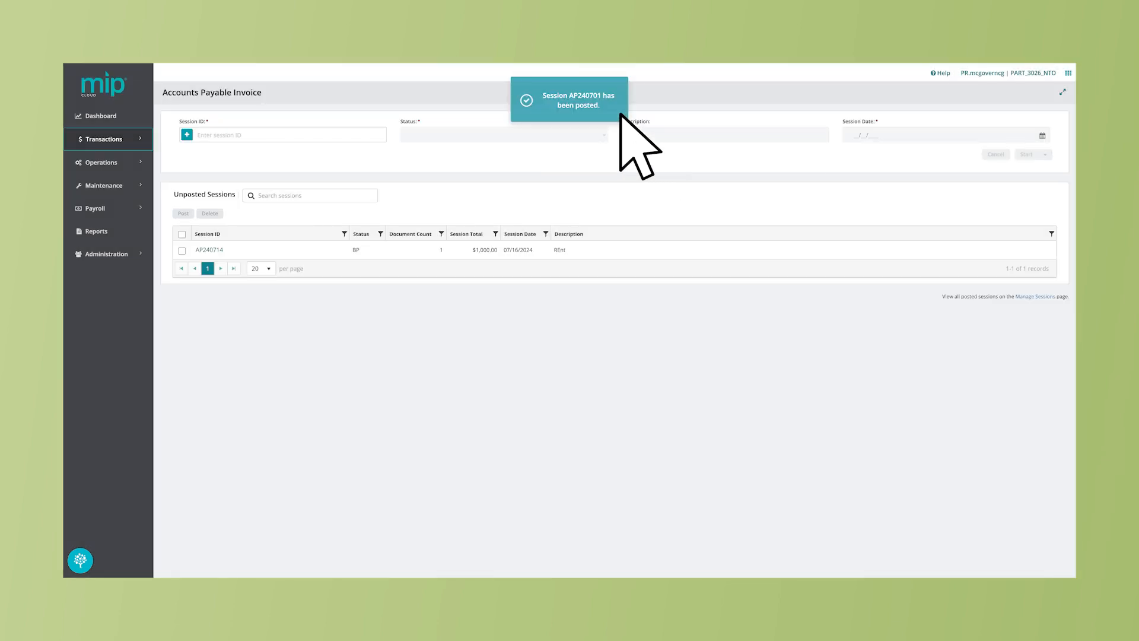